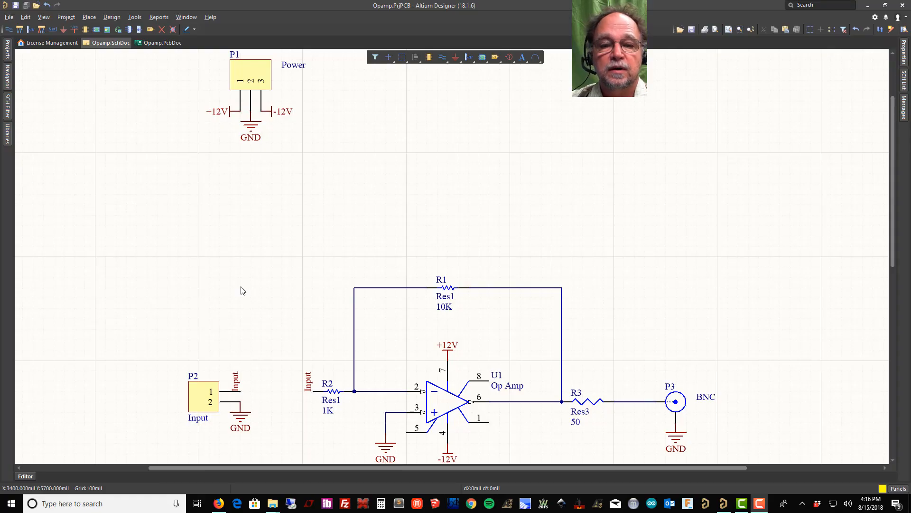
pyautogui.moveTo(523, 295)
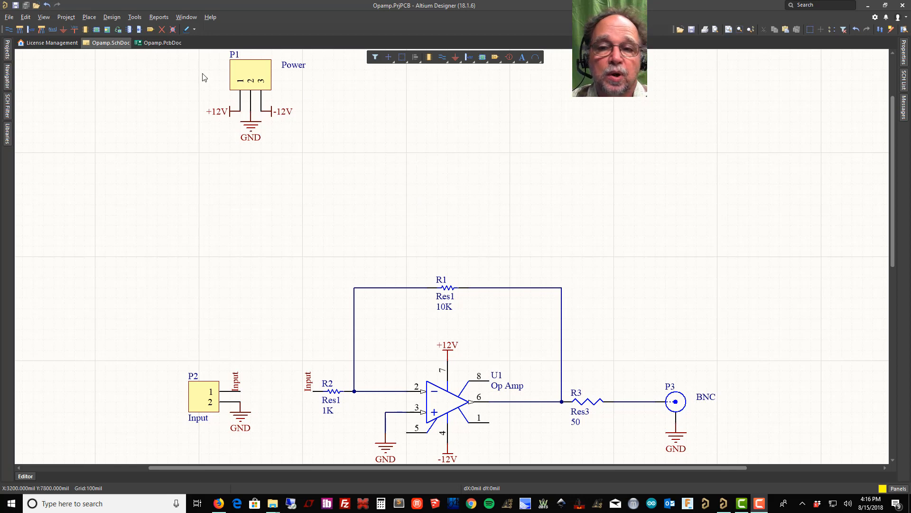
pyautogui.moveTo(270, 160)
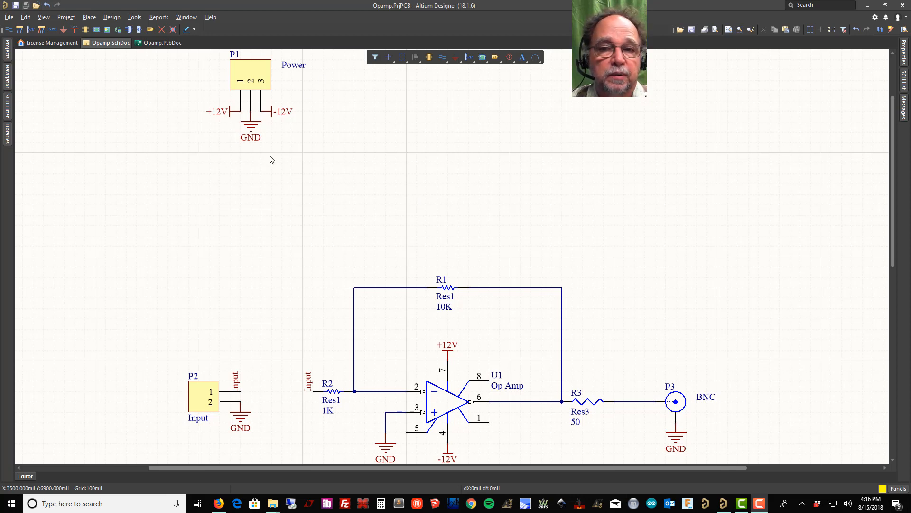
pyautogui.moveTo(233, 132)
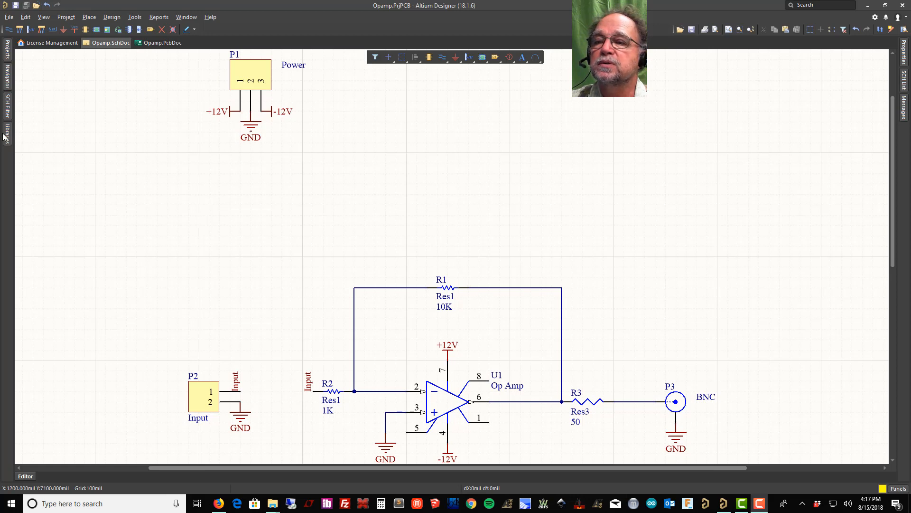
# - Load Miscellaneous Devices.IntLib in the Libraries panel and select the Cap part
pyautogui.click(6, 135)
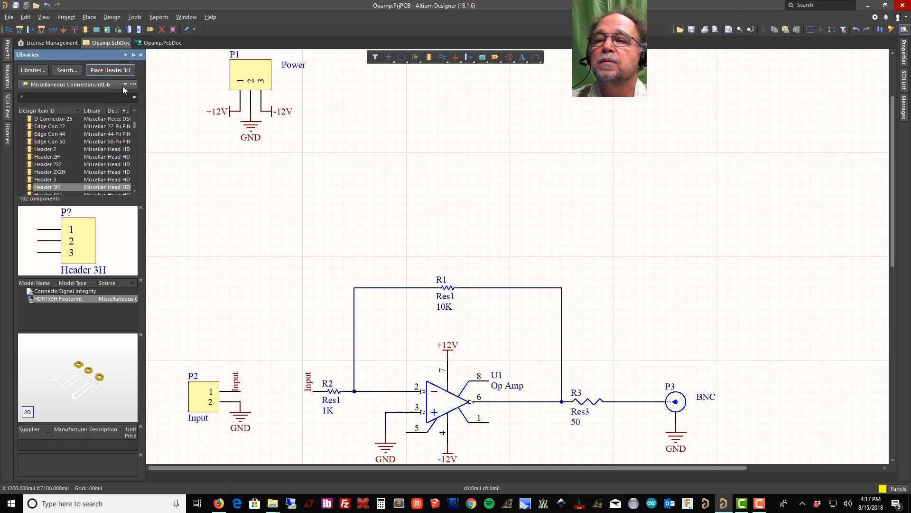
pyautogui.click(133, 85)
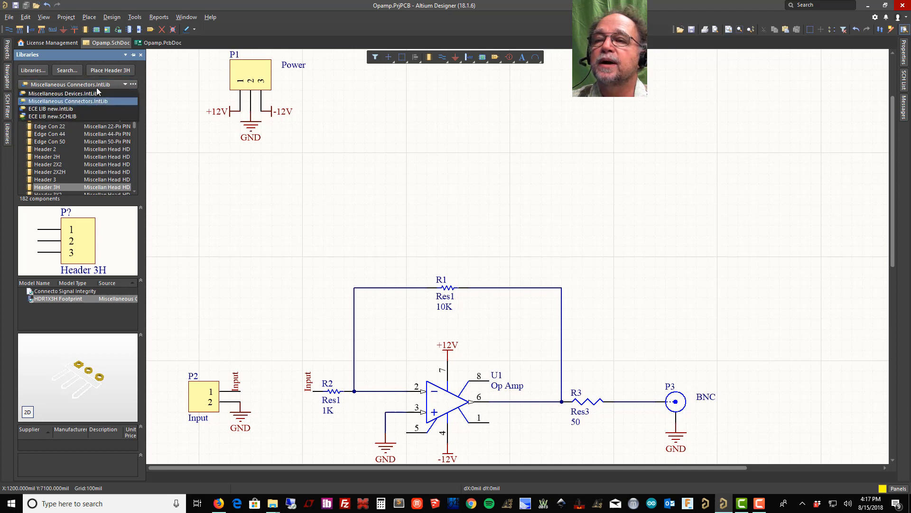
pyautogui.click(75, 93)
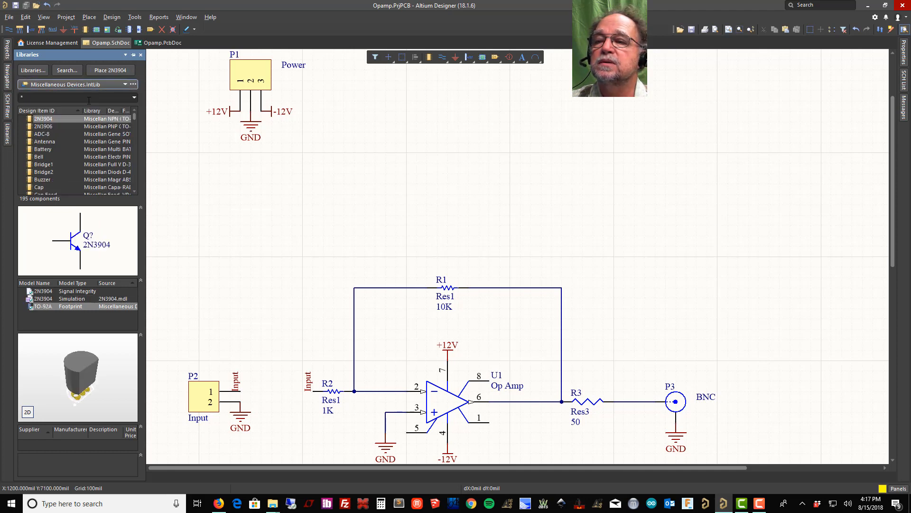
pyautogui.click(41, 187)
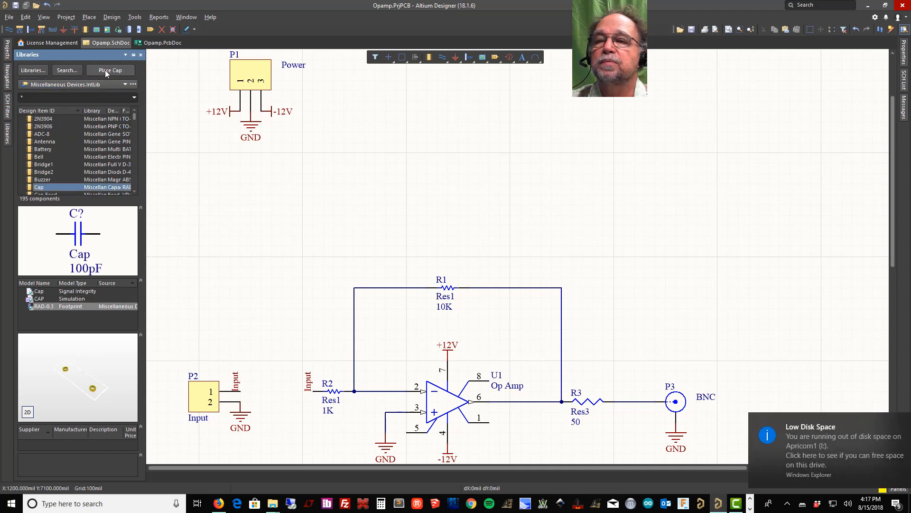
# - Start placing Cap and change its Value parameter from 100pF to 100nF
pyautogui.click(110, 69)
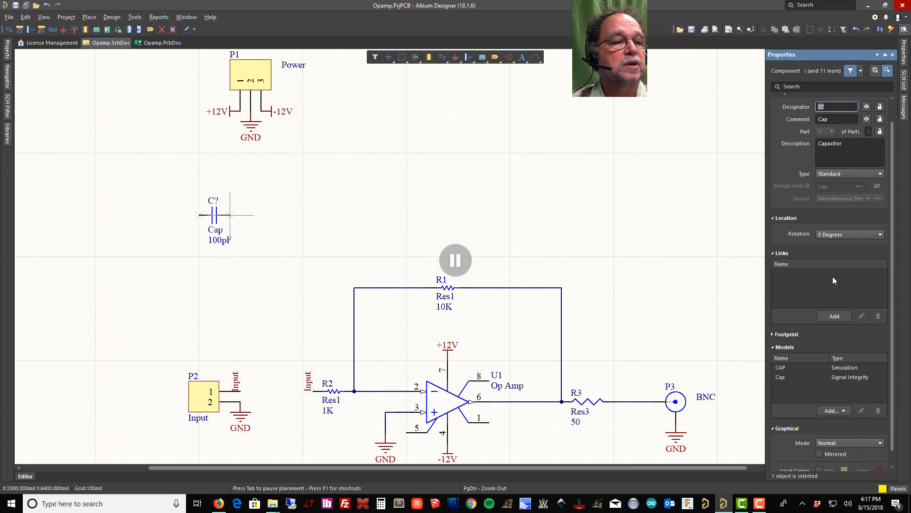
pyautogui.moveTo(812, 170)
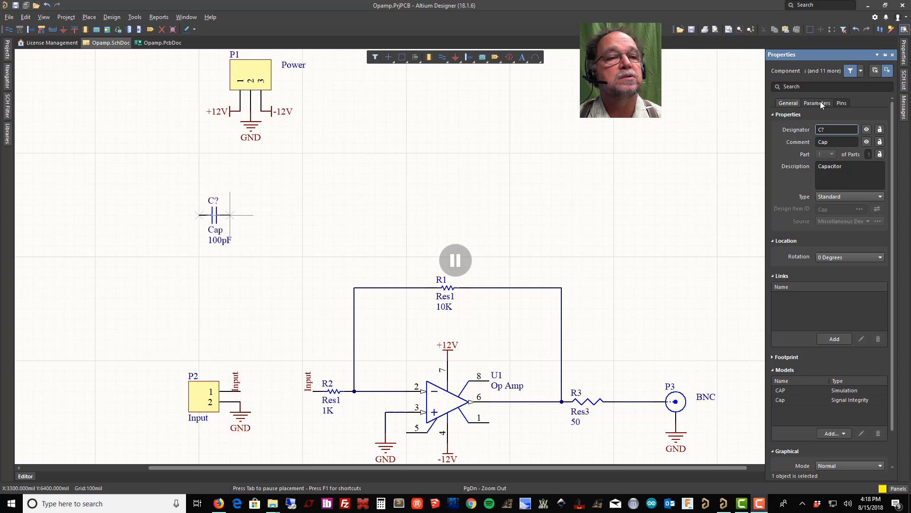
pyautogui.click(816, 103)
pyautogui.write('100nF')
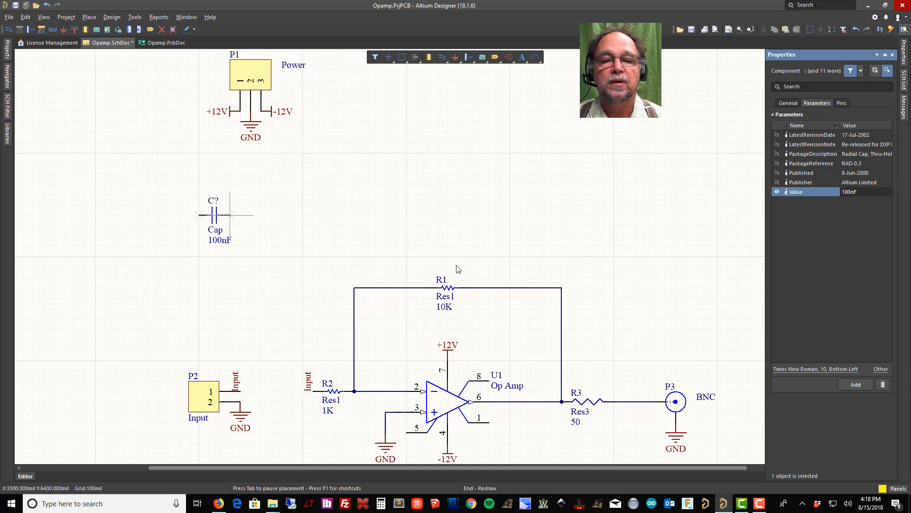
# - Drop 100nF capacitors on both sides of P1 and near the op-amp's ±12V pins
pyautogui.moveTo(226, 214); pyautogui.dragTo(194, 195)
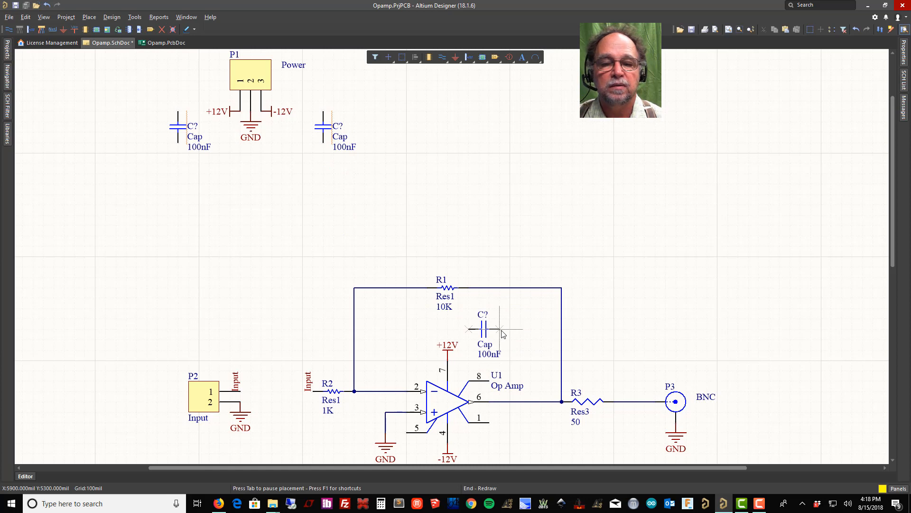
pyautogui.scroll(-3)
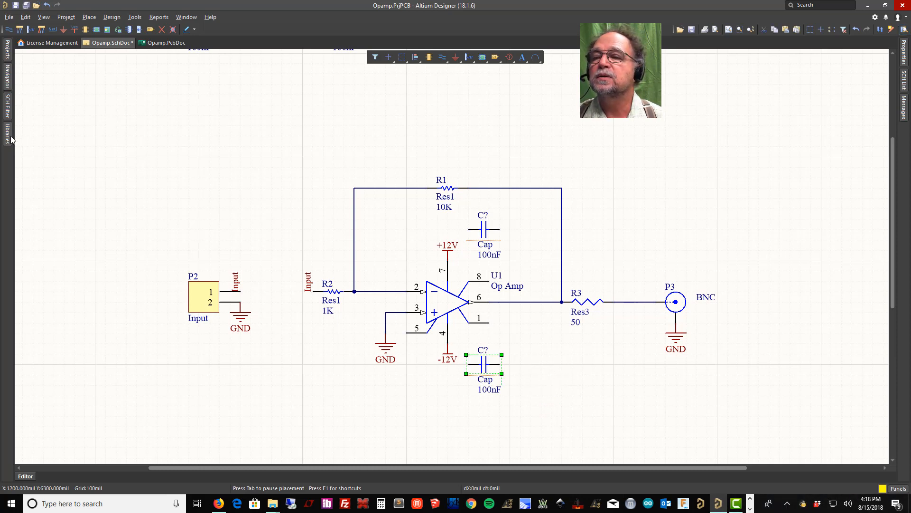
# - Select the polarized capacitor Cap Pol1 from the Libraries panel for placement
pyautogui.click(7, 129)
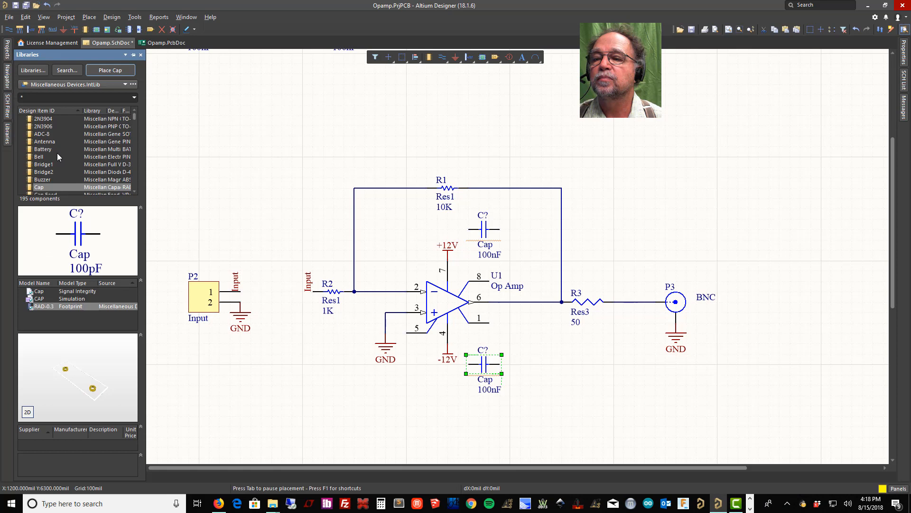
pyautogui.click(39, 164)
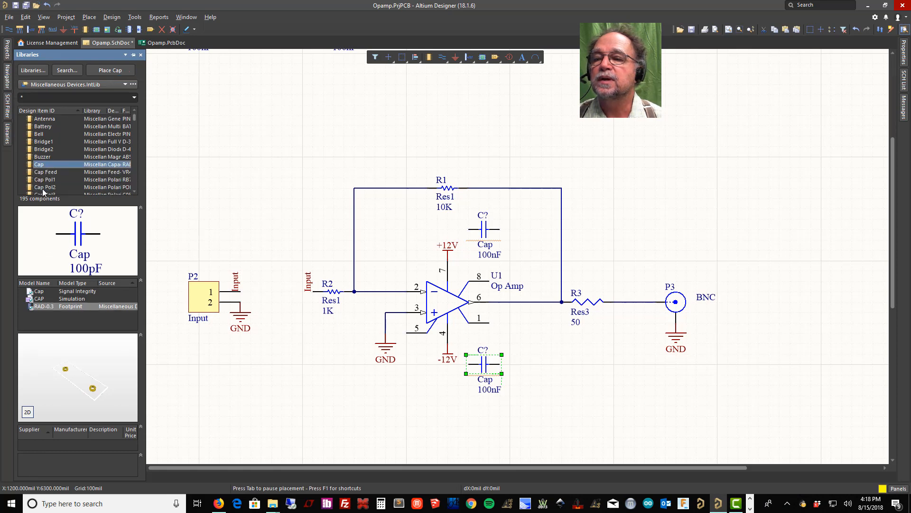
pyautogui.click(46, 179)
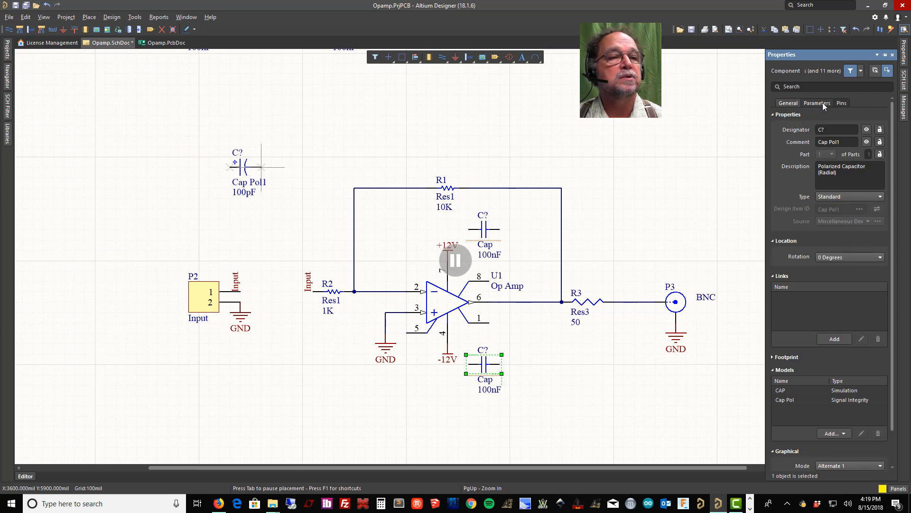
# - Set Cap Pol1's Value to 47uF and place one on each side of P1
pyautogui.click(816, 103)
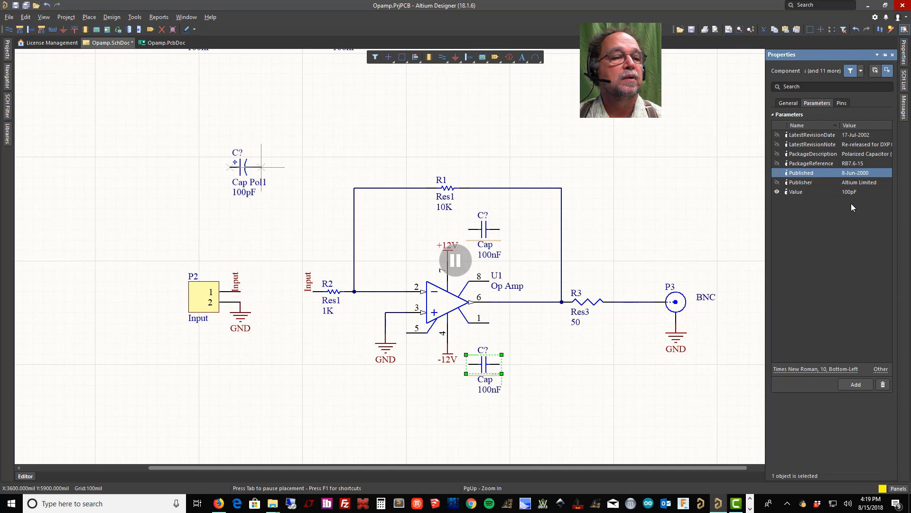
pyautogui.click(850, 191)
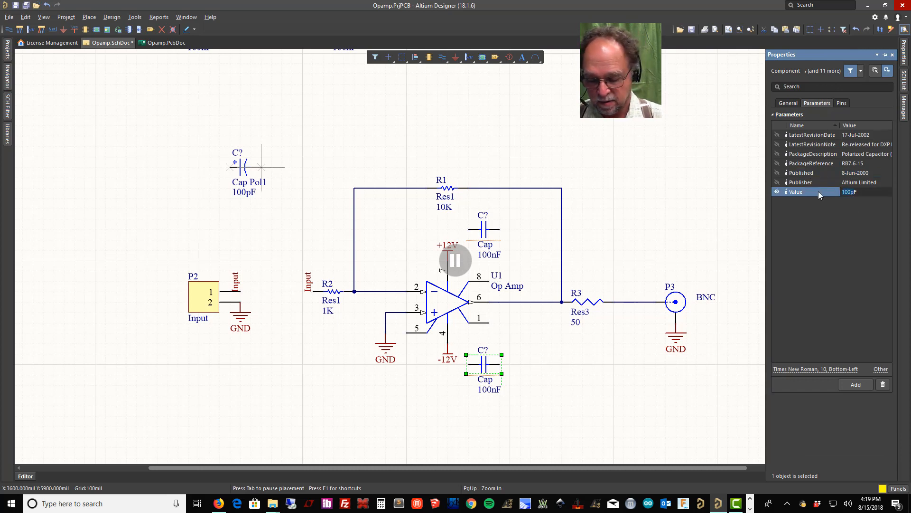
pyautogui.write('47uF')
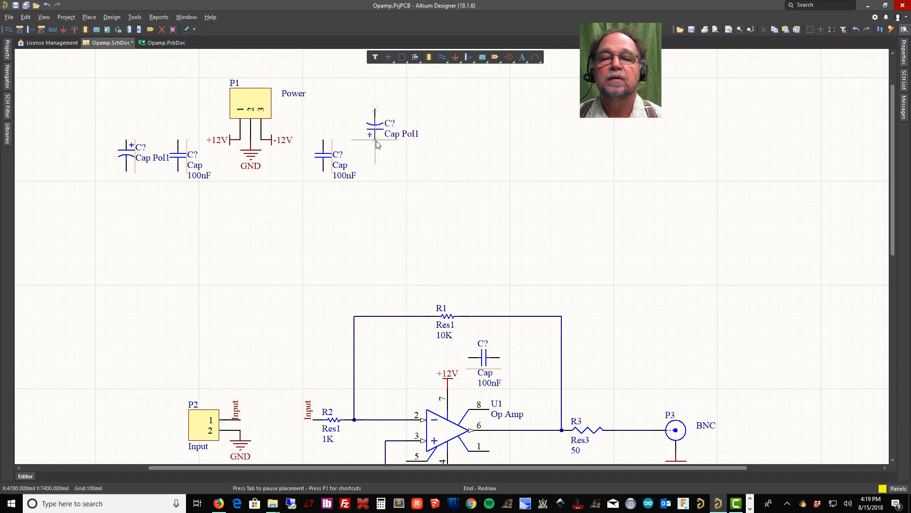
pyautogui.click(372, 134)
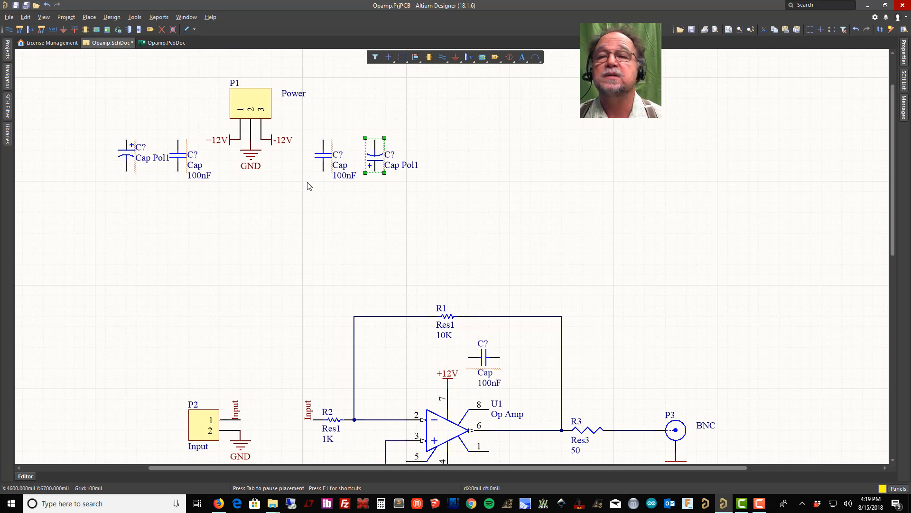
# - Open the Annotate dialog through Tools > Annotation > Annotate Schematics
pyautogui.click(134, 16)
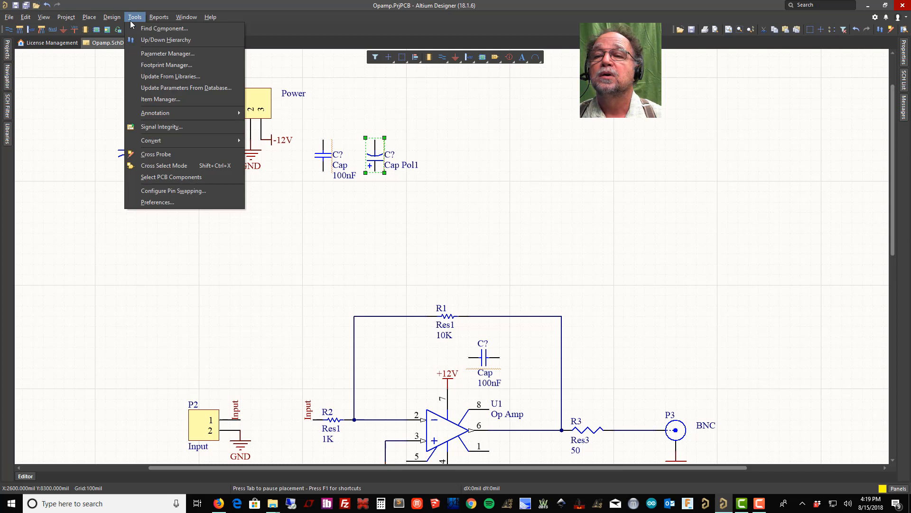
pyautogui.moveTo(175, 54)
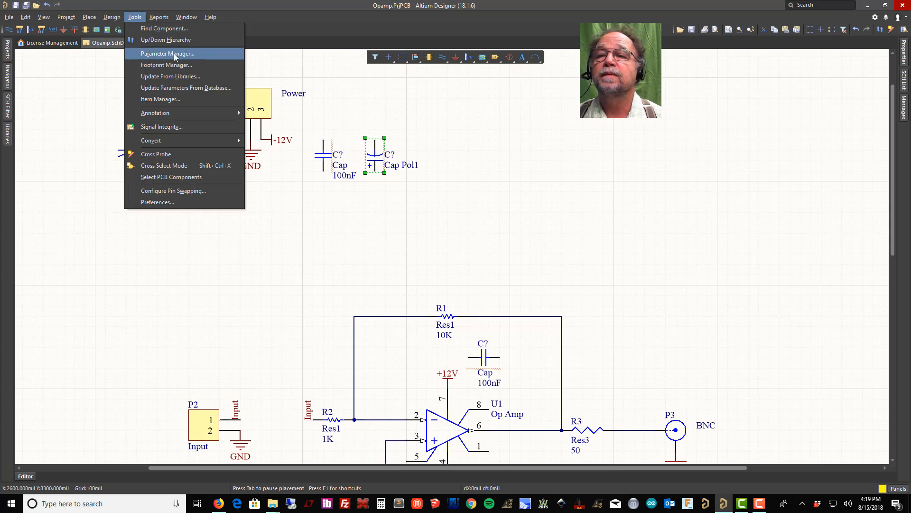
pyautogui.moveTo(155, 113)
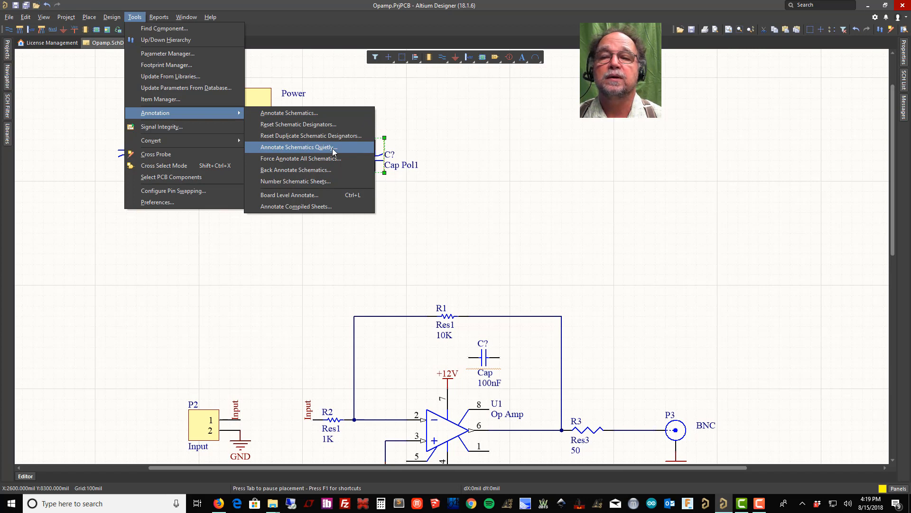
pyautogui.moveTo(289, 113)
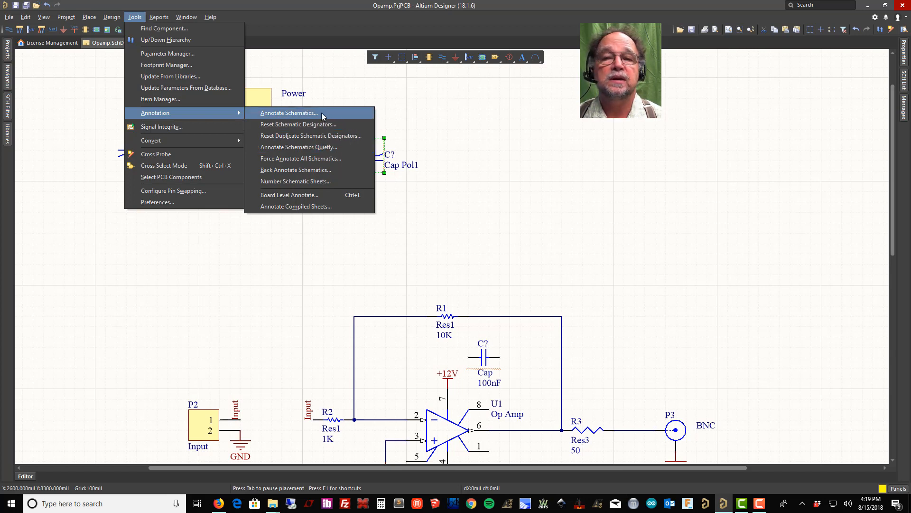
pyautogui.click(289, 113)
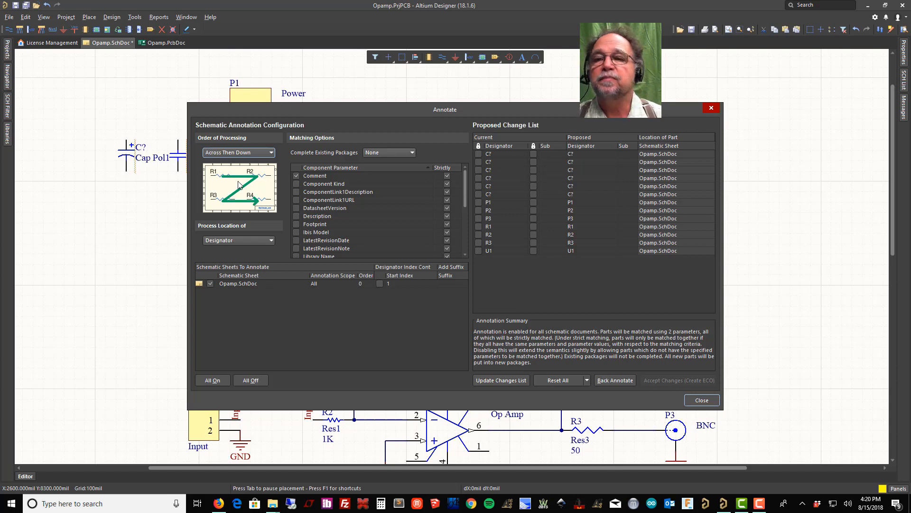
pyautogui.moveTo(196, 147)
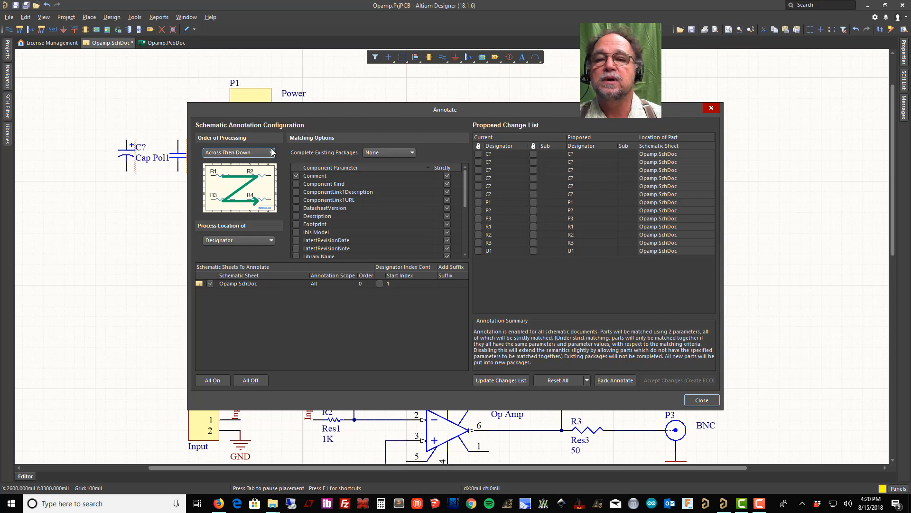
pyautogui.click(238, 152)
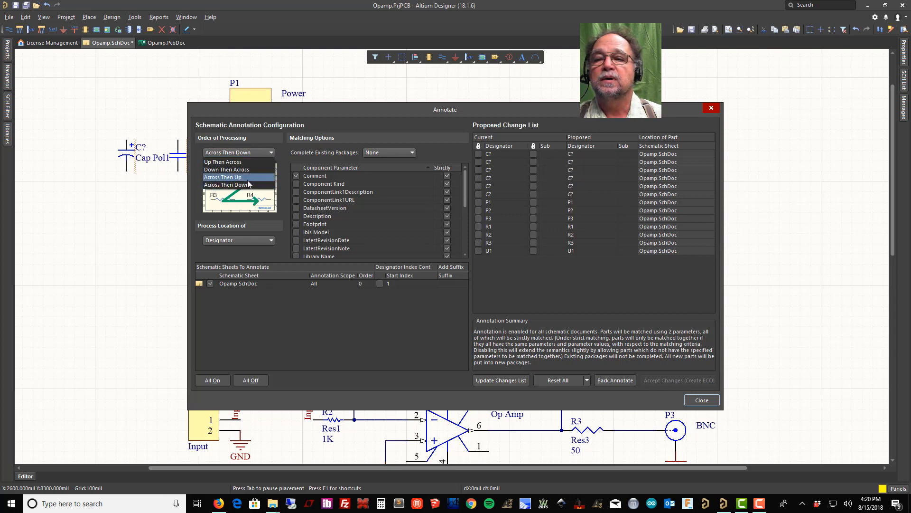
pyautogui.click(232, 177)
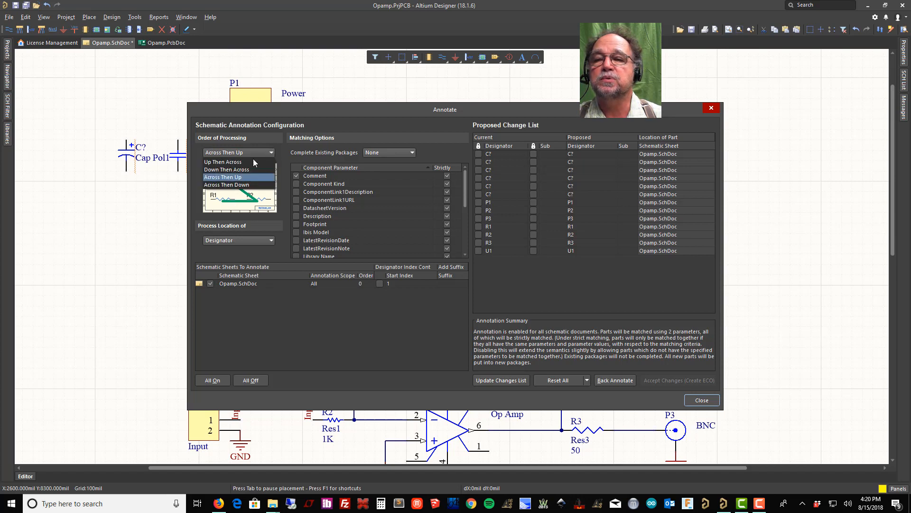
pyautogui.click(223, 161)
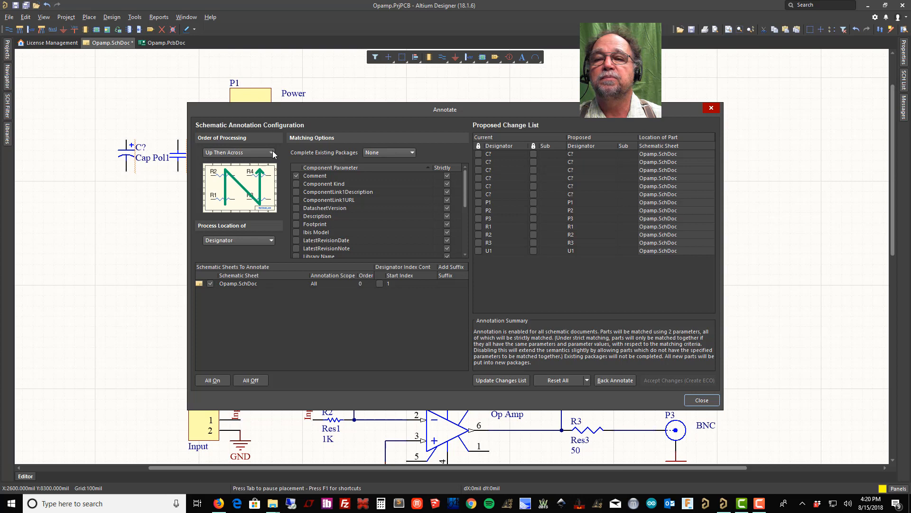
pyautogui.click(238, 153)
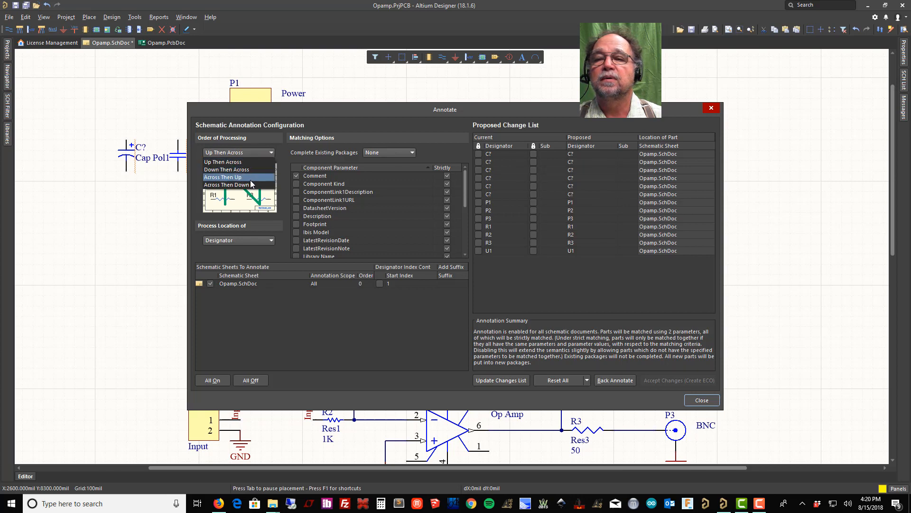
pyautogui.click(231, 184)
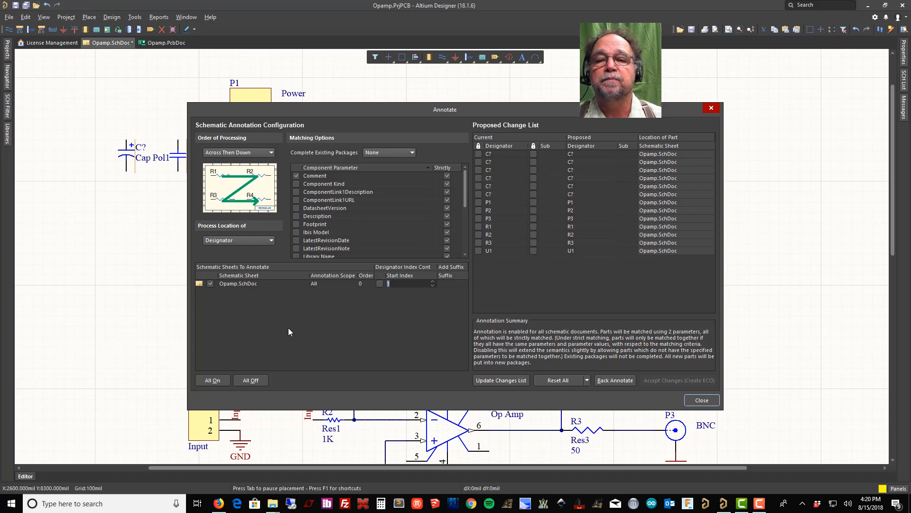
pyautogui.moveTo(398, 344)
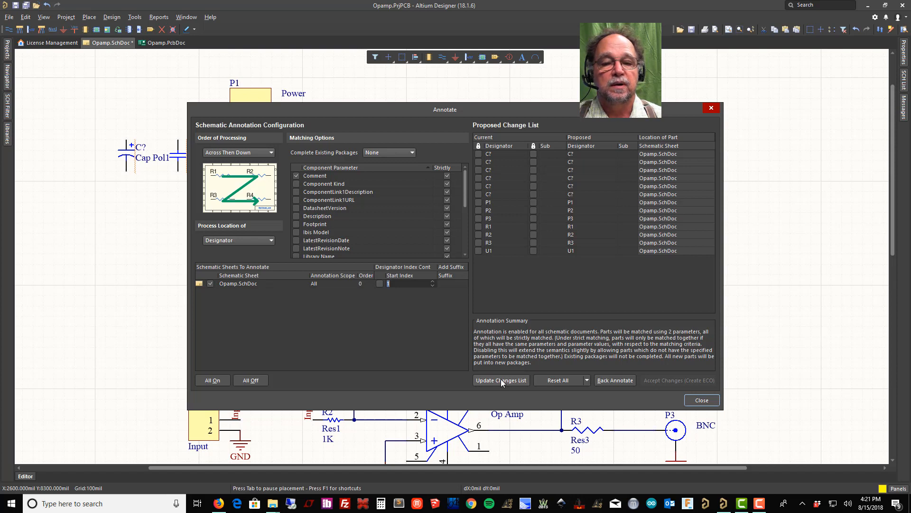
# - Generate and execute the ECO assigning designators C1–C6, then close Annotate
pyautogui.click(500, 380)
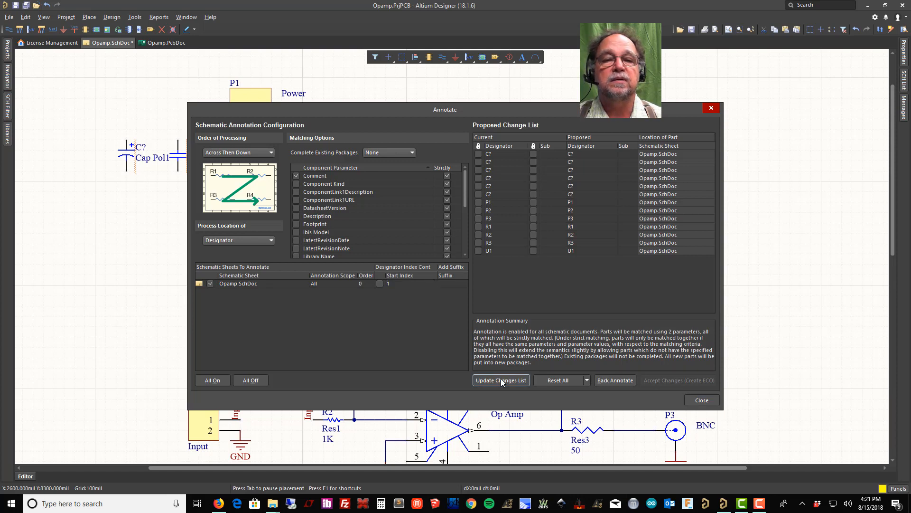
pyautogui.click(500, 380)
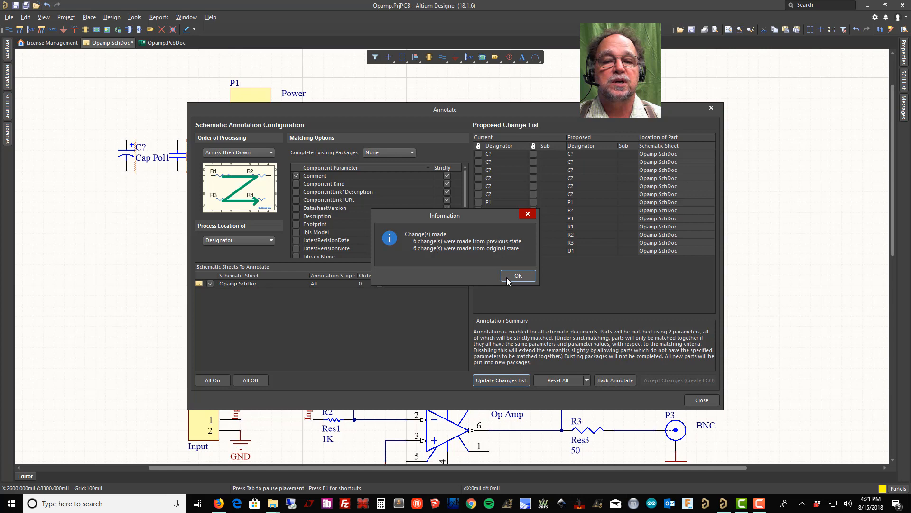
pyautogui.click(518, 275)
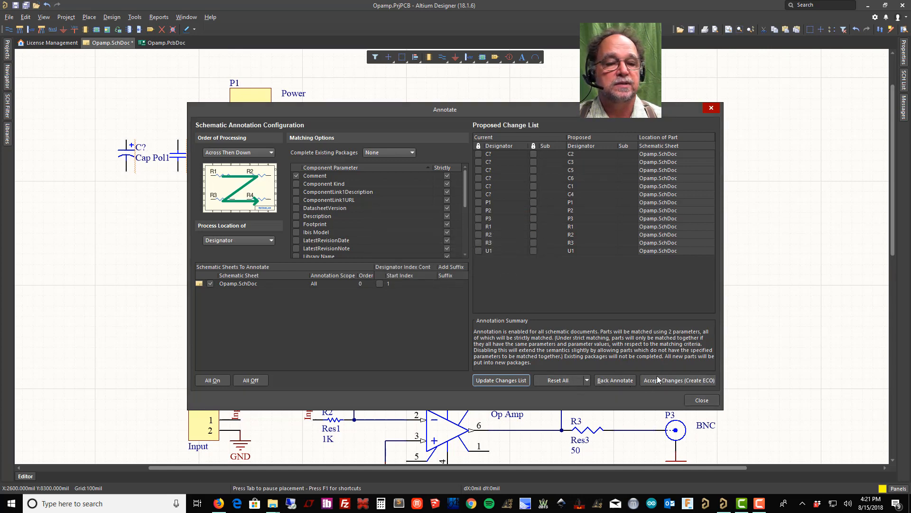
pyautogui.click(679, 380)
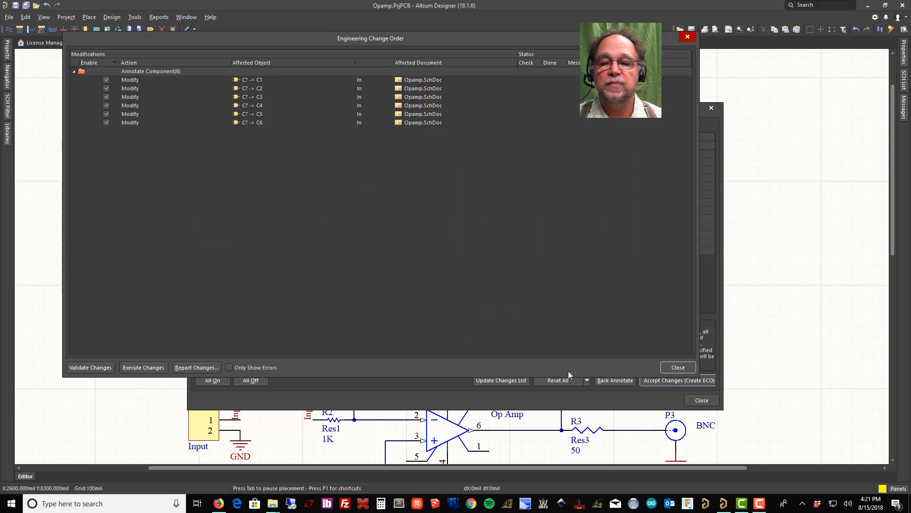
pyautogui.click(143, 367)
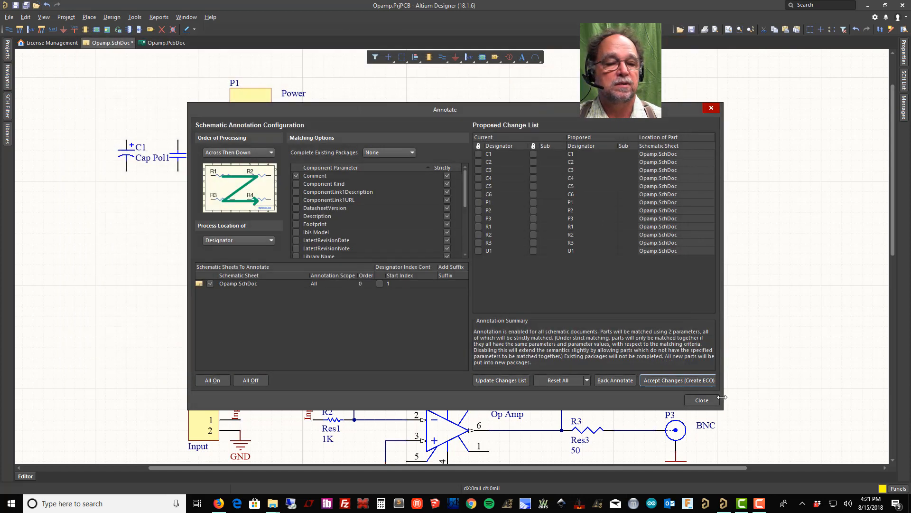
pyautogui.click(702, 399)
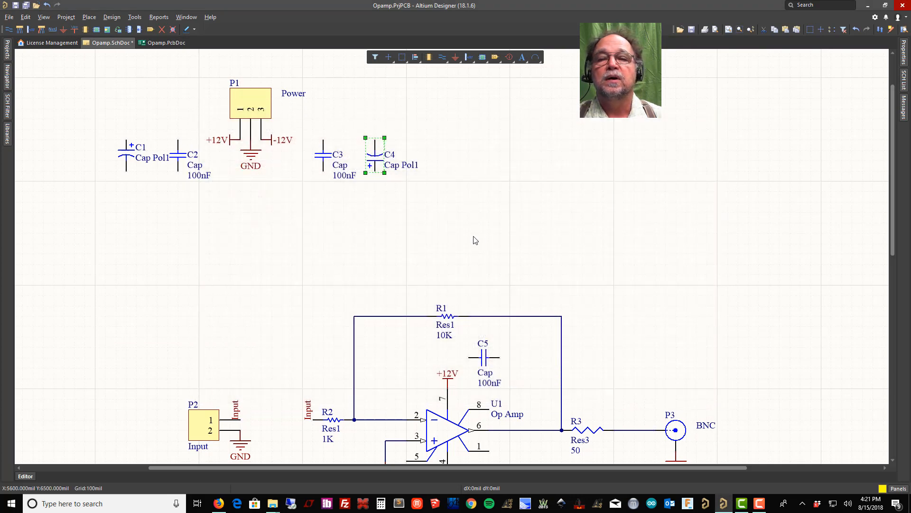
pyautogui.moveTo(284, 276)
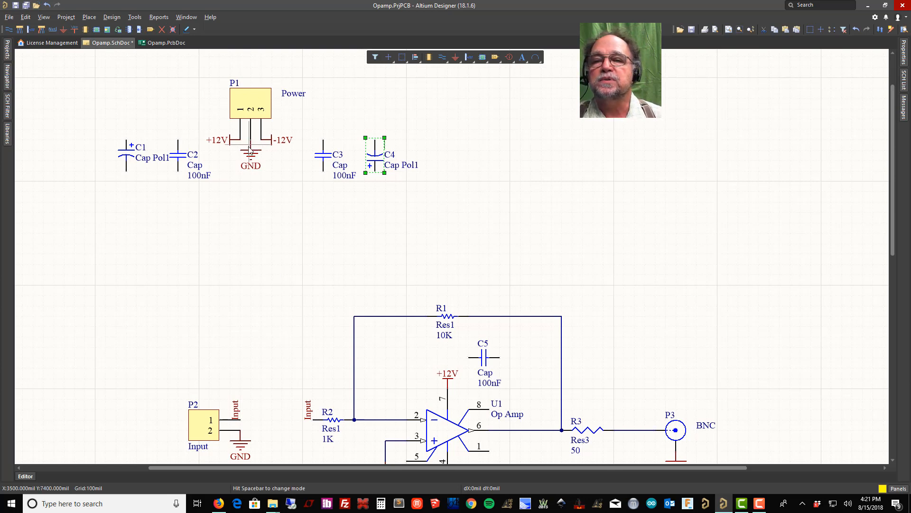
# - Move the GND port below P1 and wire C1–C4 to +12V, -12V and GND
pyautogui.moveTo(250, 153); pyautogui.dragTo(250, 197)
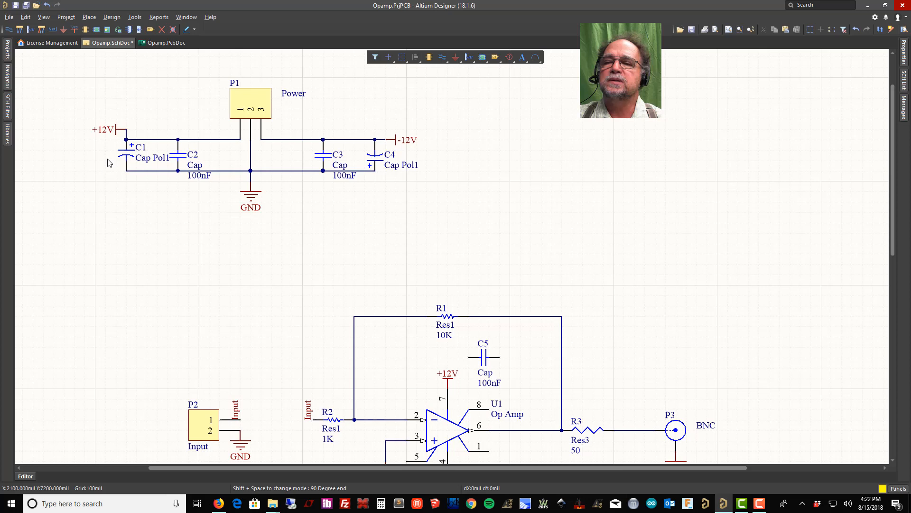
pyautogui.moveTo(18, 282)
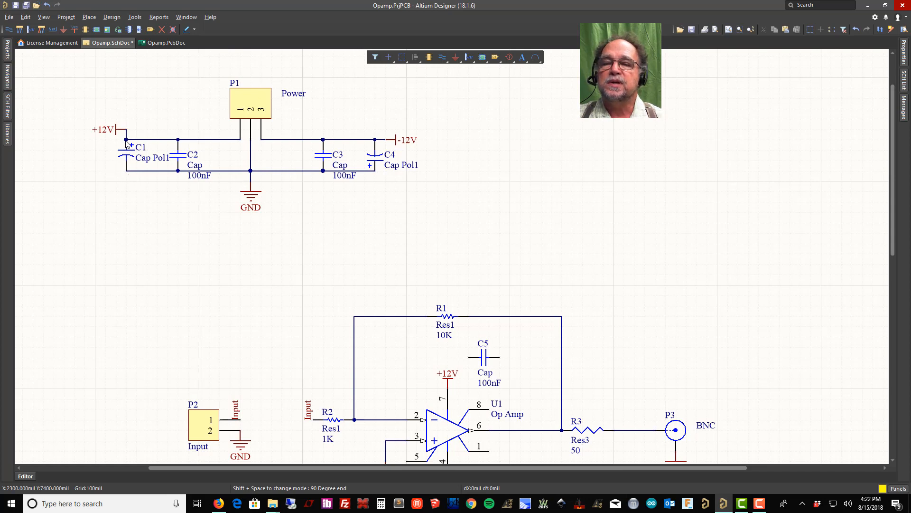
pyautogui.moveTo(120, 174)
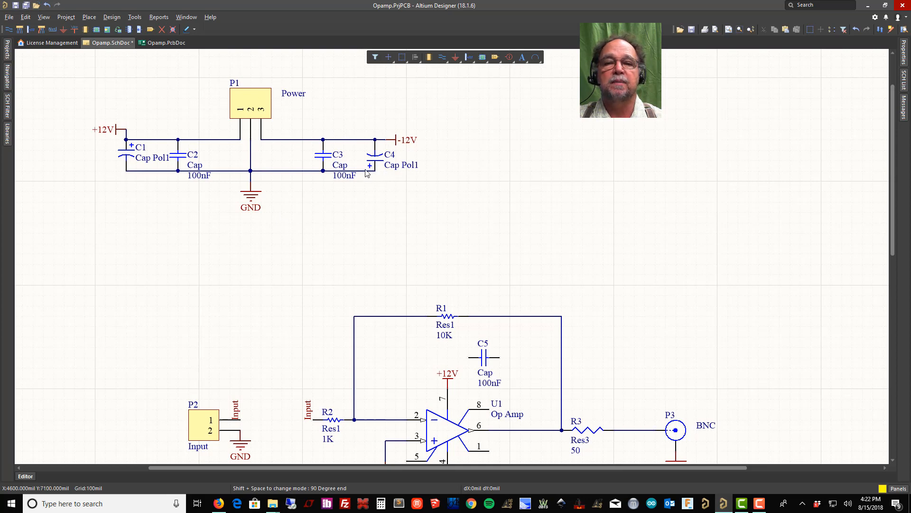
pyautogui.moveTo(382, 145)
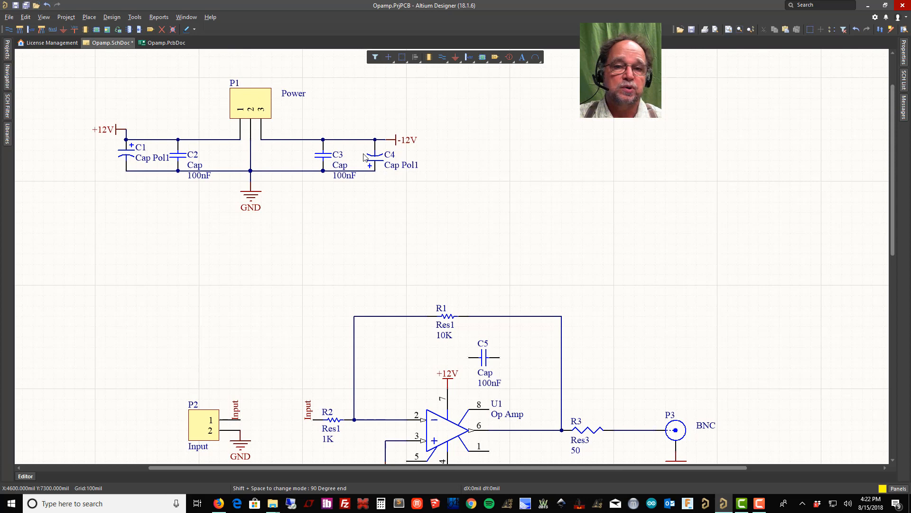
pyautogui.moveTo(537, 321)
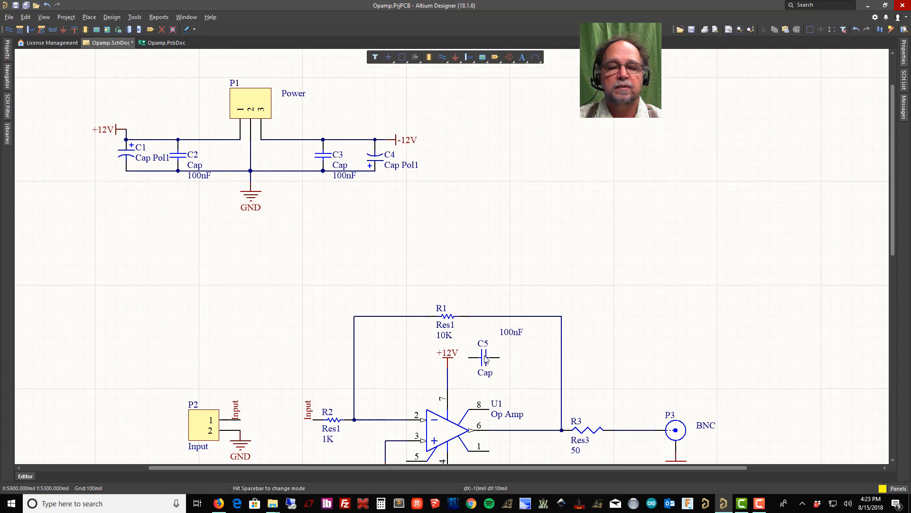
# - Position C5 at the op-amp's +12V pin and begin adding a GND port
pyautogui.moveTo(485, 357); pyautogui.dragTo(465, 378)
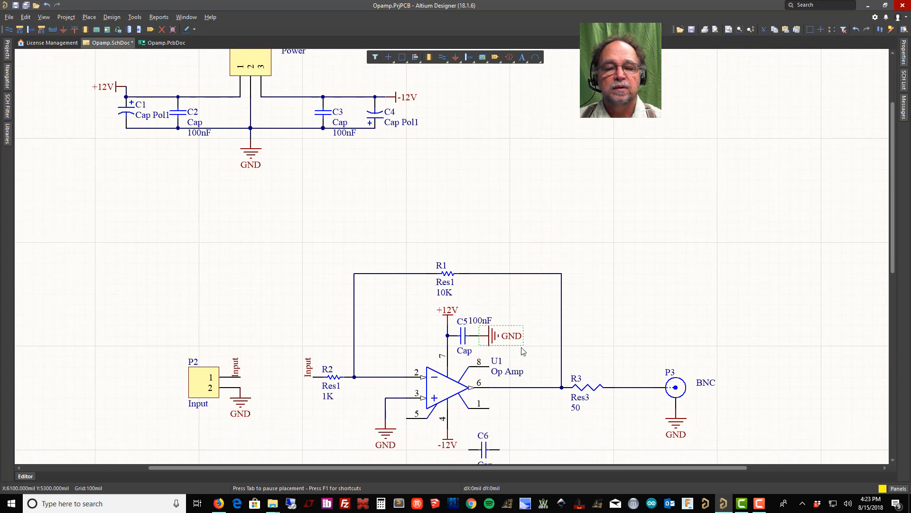
pyautogui.scroll(-3)
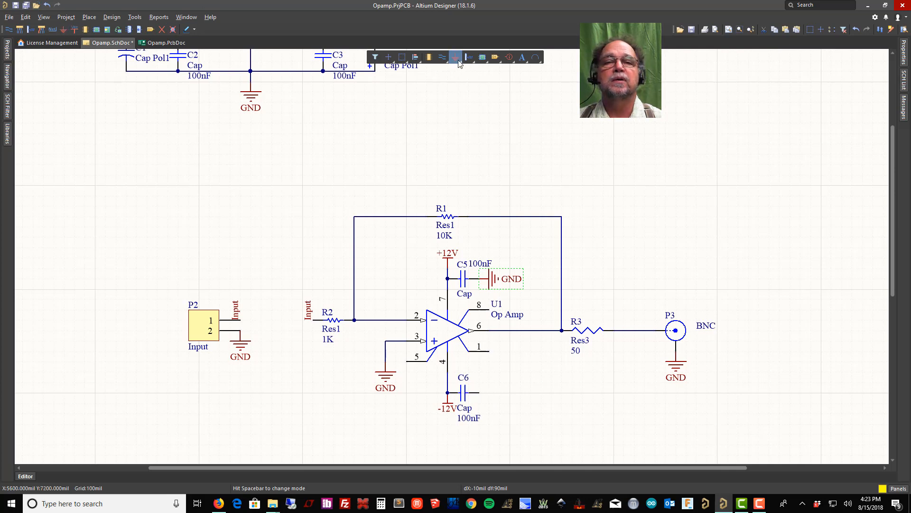
pyautogui.click(456, 57)
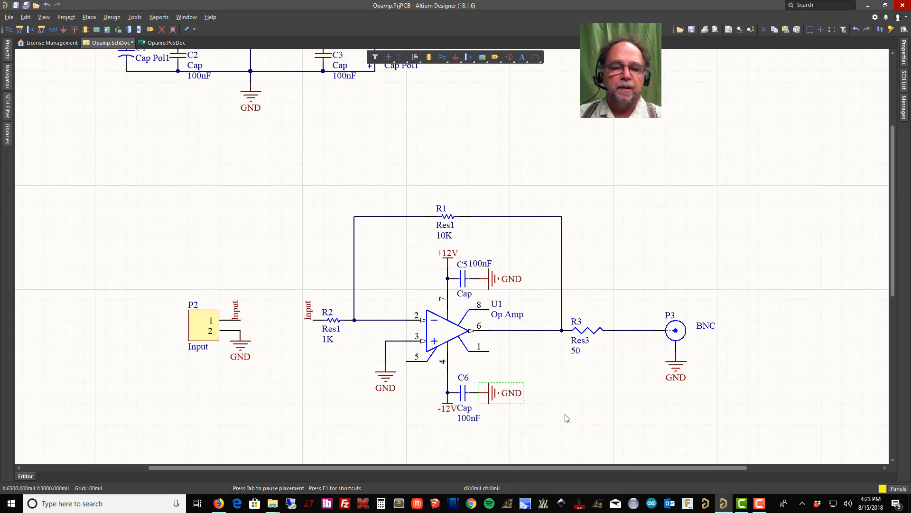
pyautogui.moveTo(358, 170)
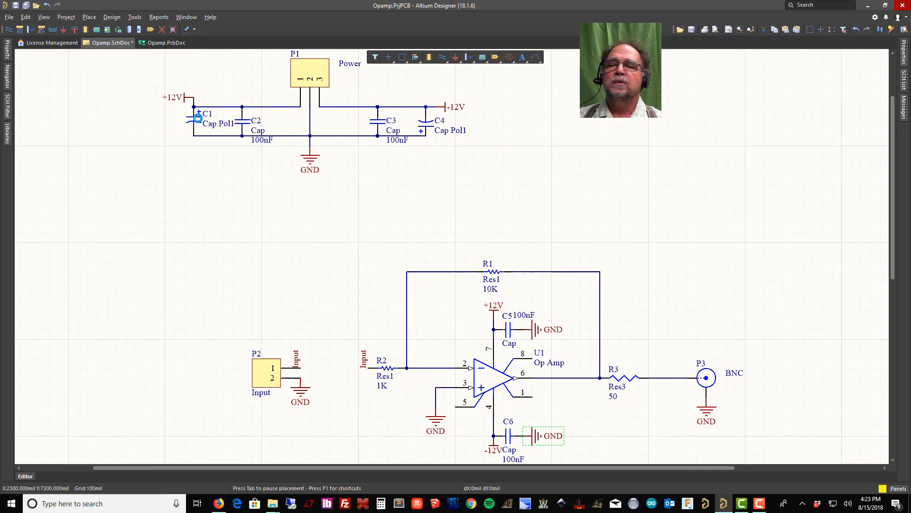
# - Set polarized capacitor C1's Value parameter to 47uF
pyautogui.click(197, 118)
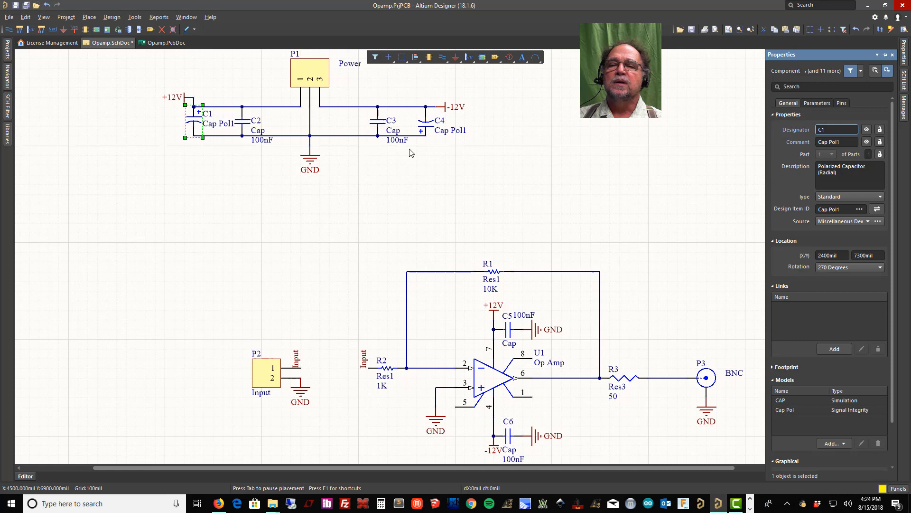
pyautogui.moveTo(204, 138)
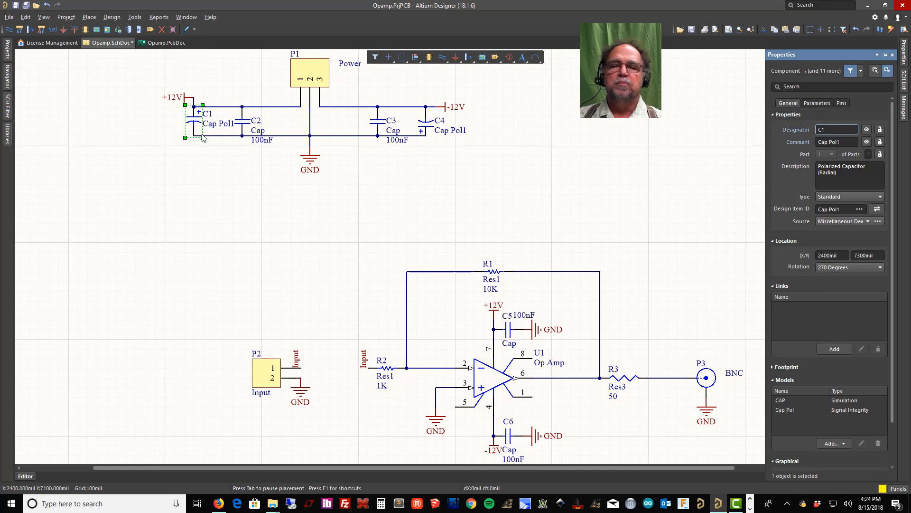
pyautogui.moveTo(277, 147)
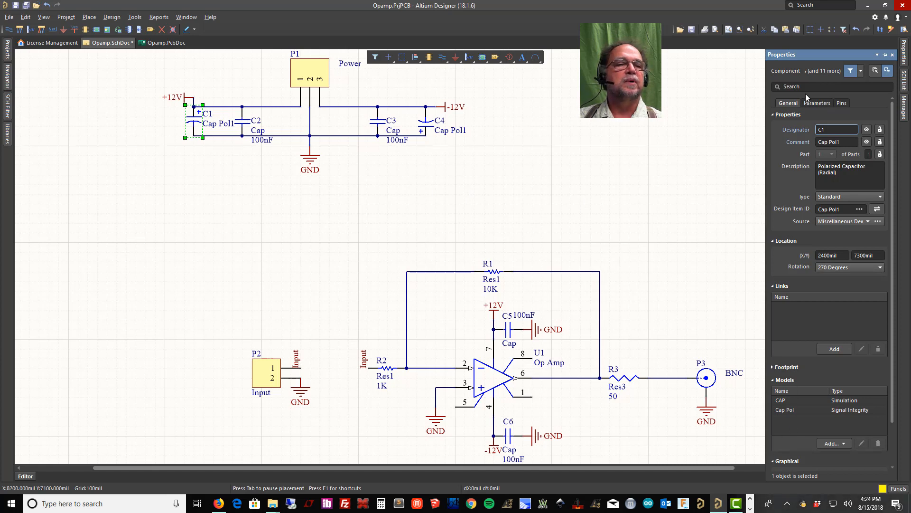
pyautogui.click(816, 103)
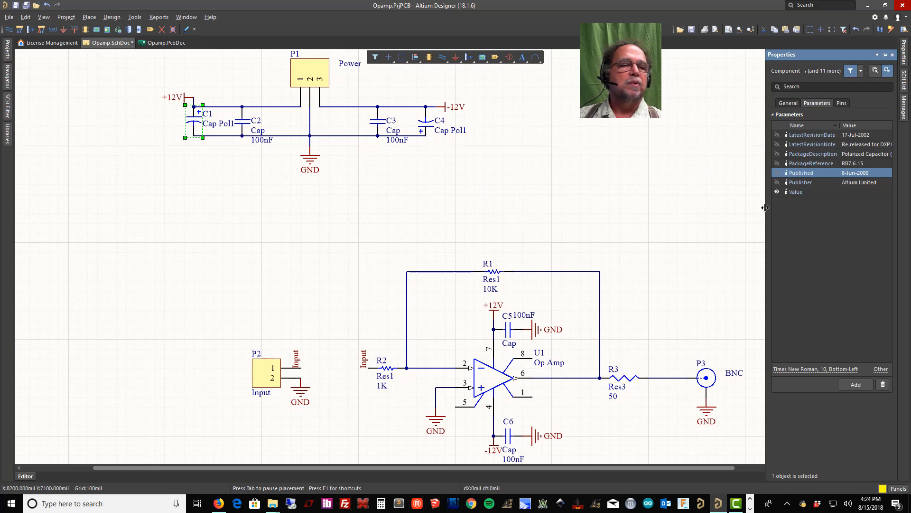
pyautogui.click(795, 191)
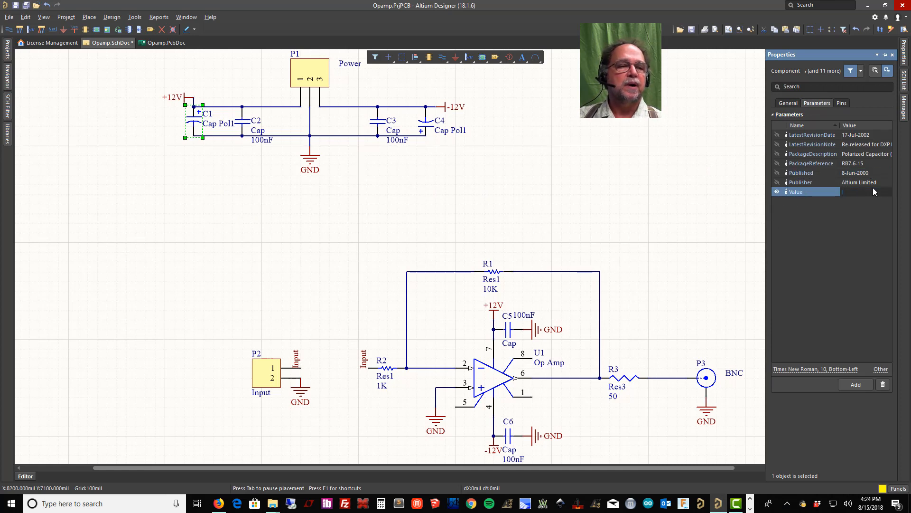
pyautogui.write('47uF')
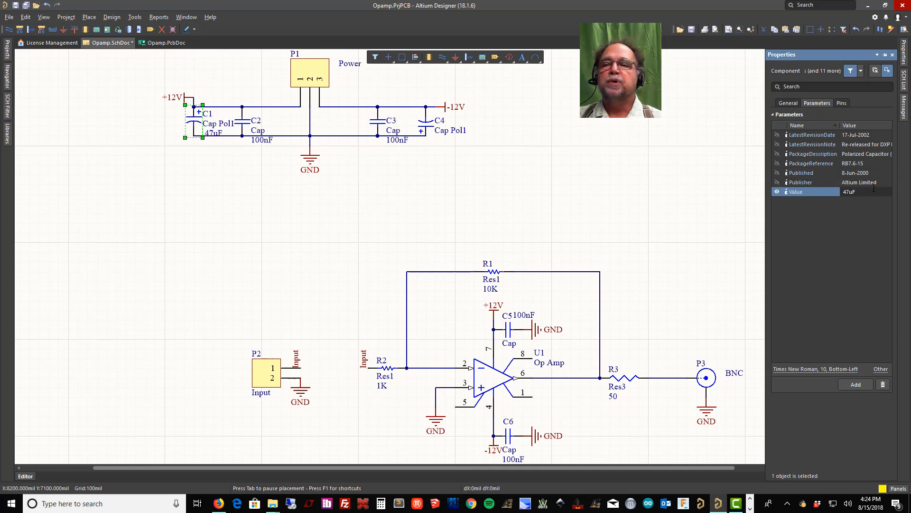
pyautogui.moveTo(357, 171)
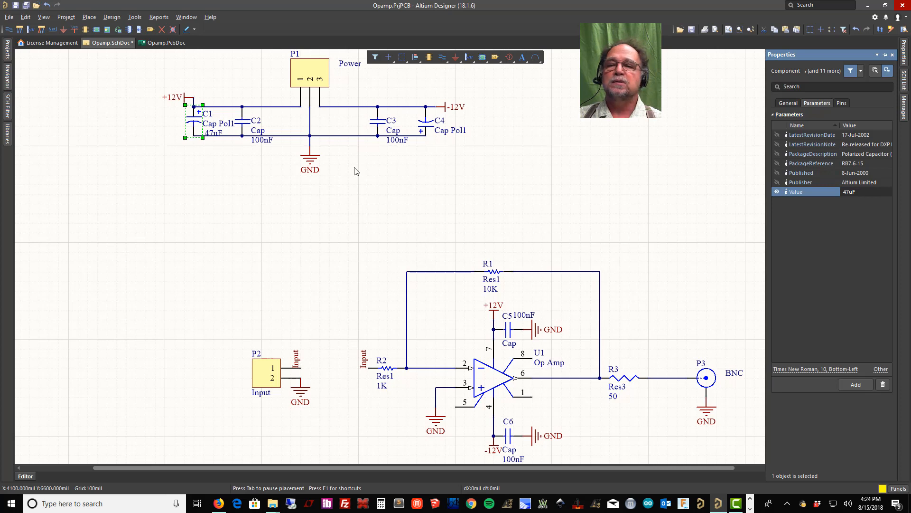
pyautogui.moveTo(440, 136)
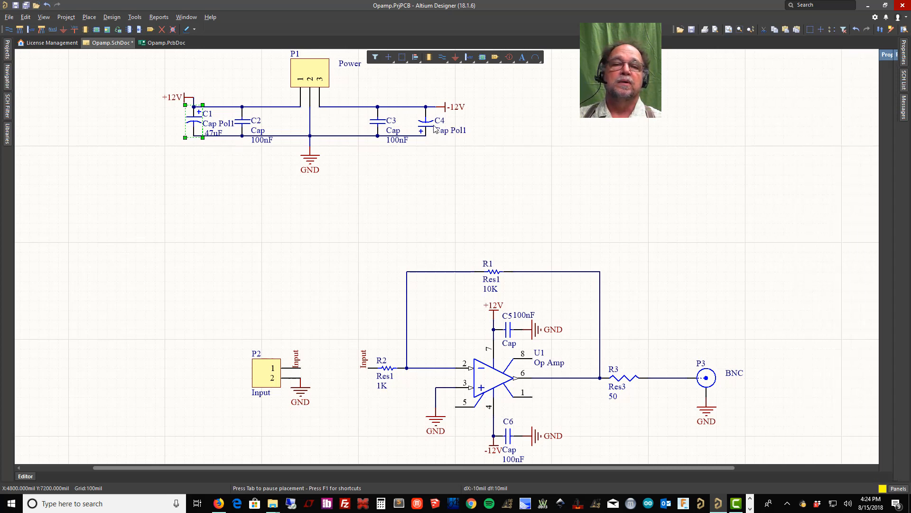
# - Set polarized capacitor C4's Value to 47uF and deselect it
pyautogui.click(424, 120)
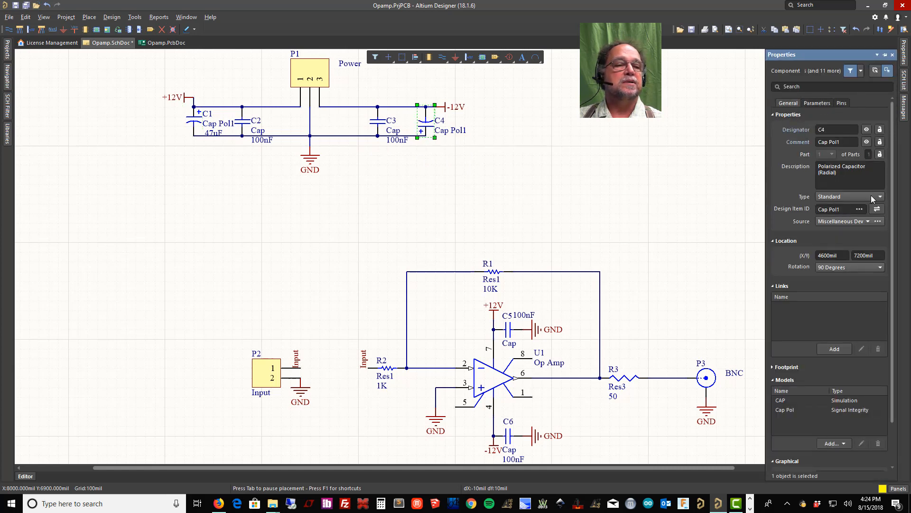
pyautogui.click(816, 103)
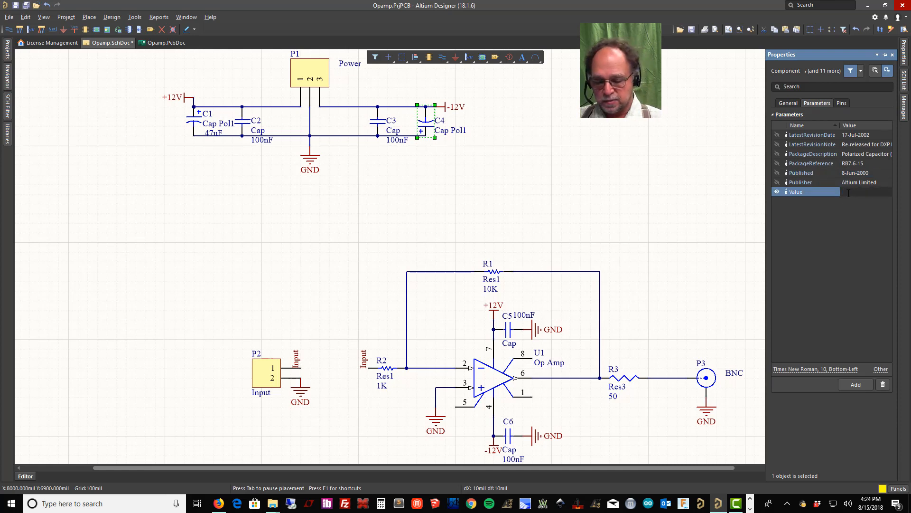
pyautogui.write('47uF')
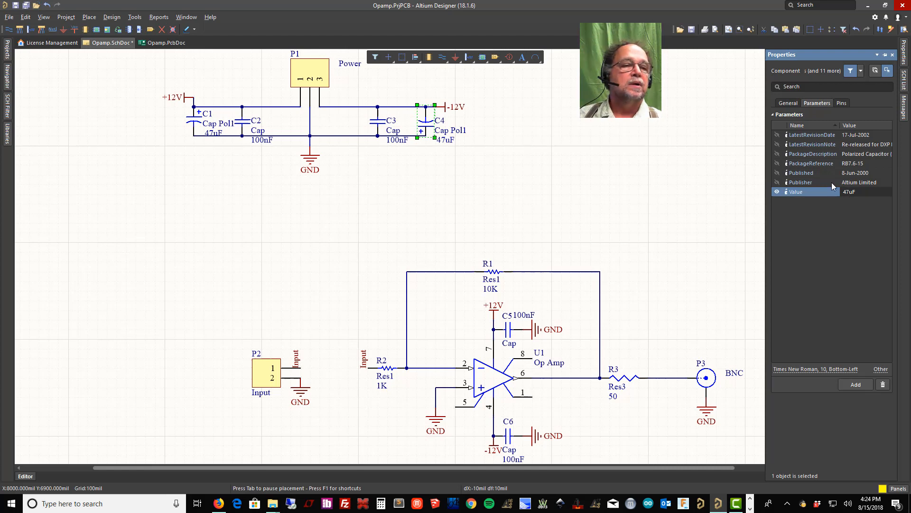
pyautogui.click(696, 208)
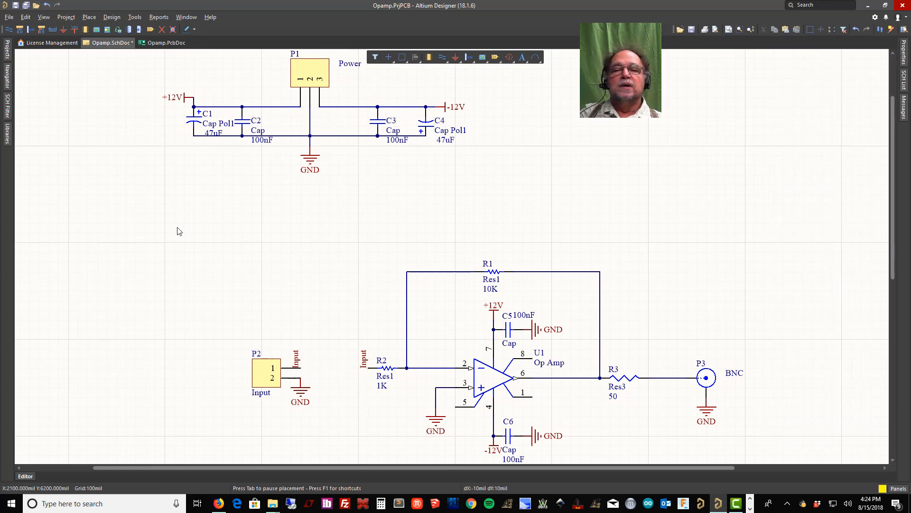
pyautogui.moveTo(476, 134)
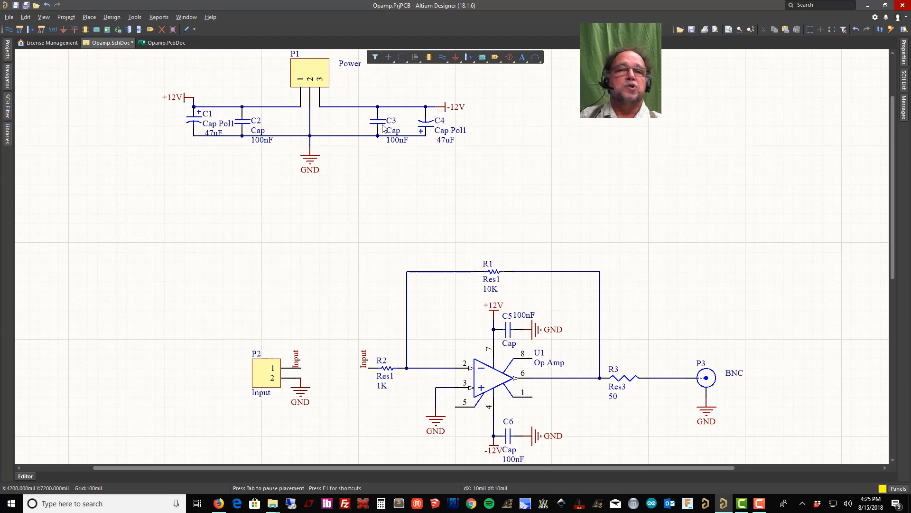
pyautogui.moveTo(384, 128)
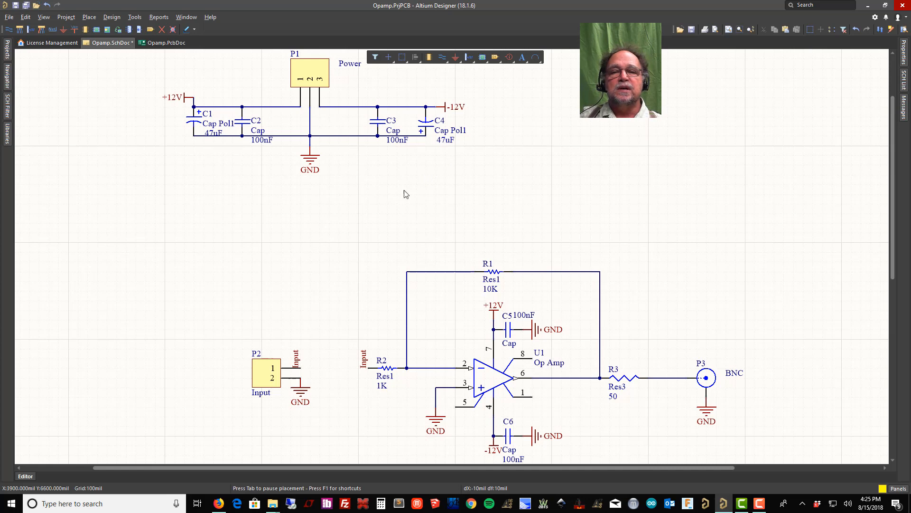
pyautogui.moveTo(235, 74)
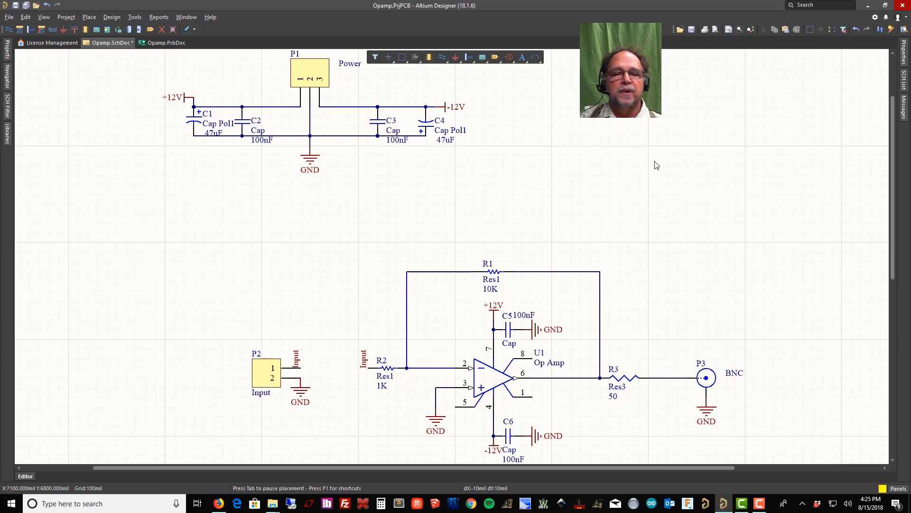
pyautogui.moveTo(529, 318)
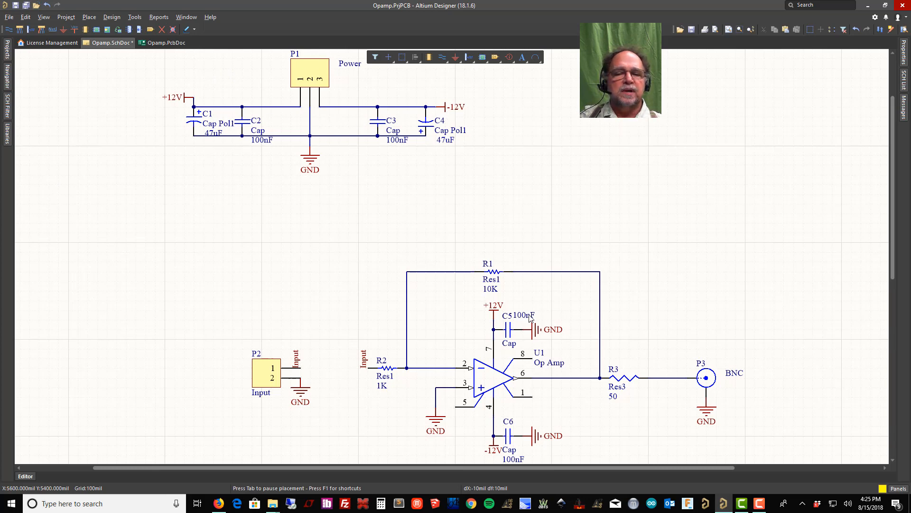
pyautogui.moveTo(486, 417)
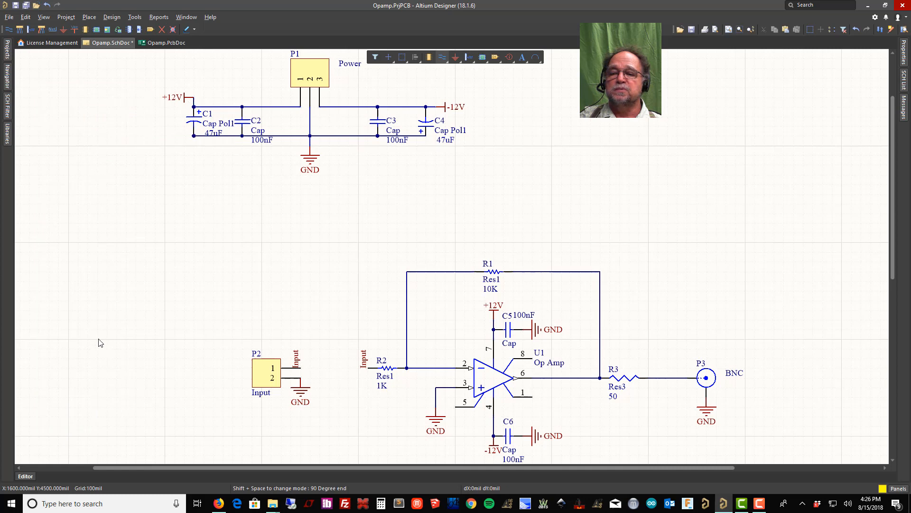
pyautogui.moveTo(344, 360)
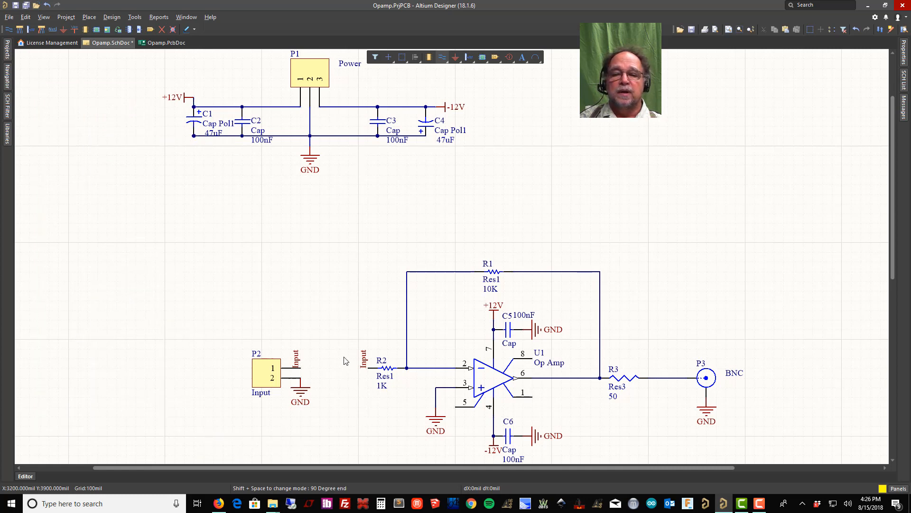
pyautogui.moveTo(235, 183)
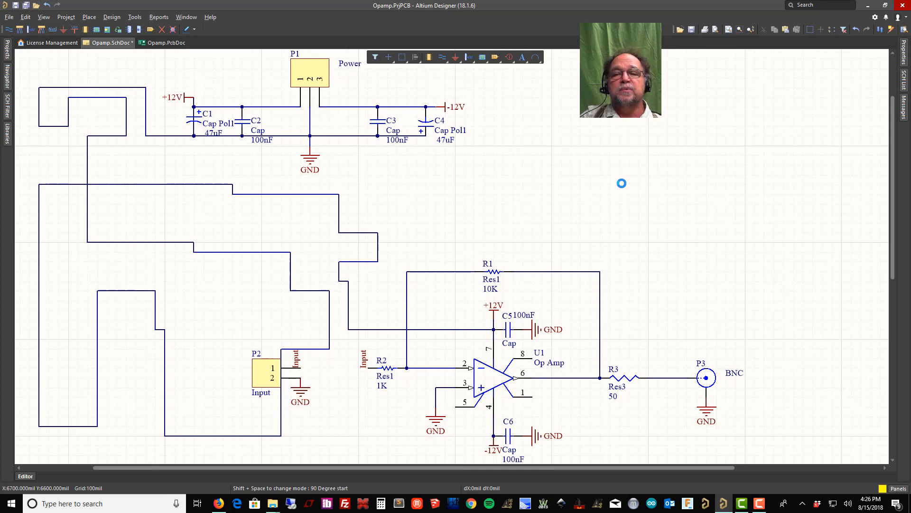
pyautogui.moveTo(253, 198)
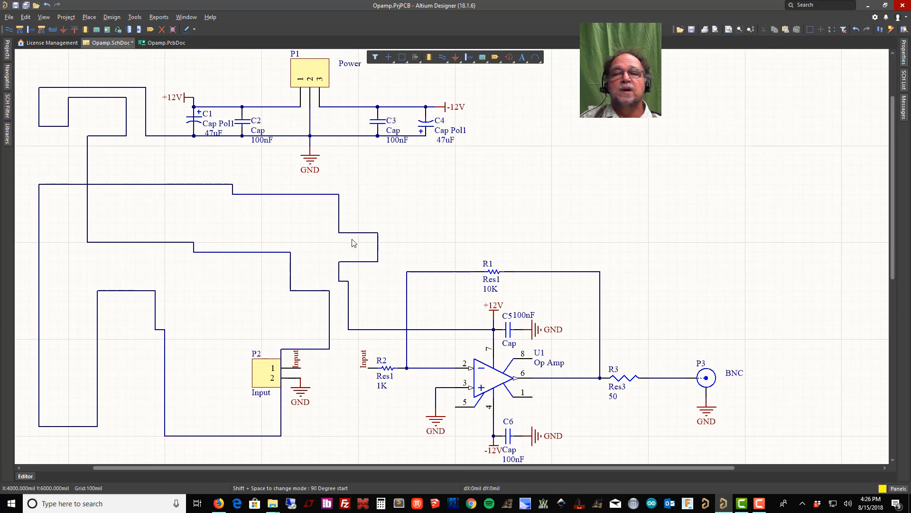
pyautogui.moveTo(81, 178)
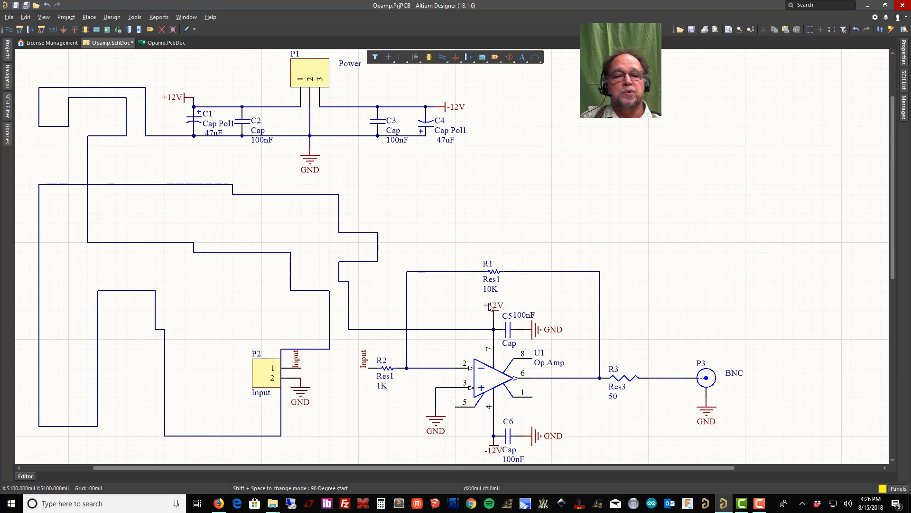
pyautogui.moveTo(236, 328)
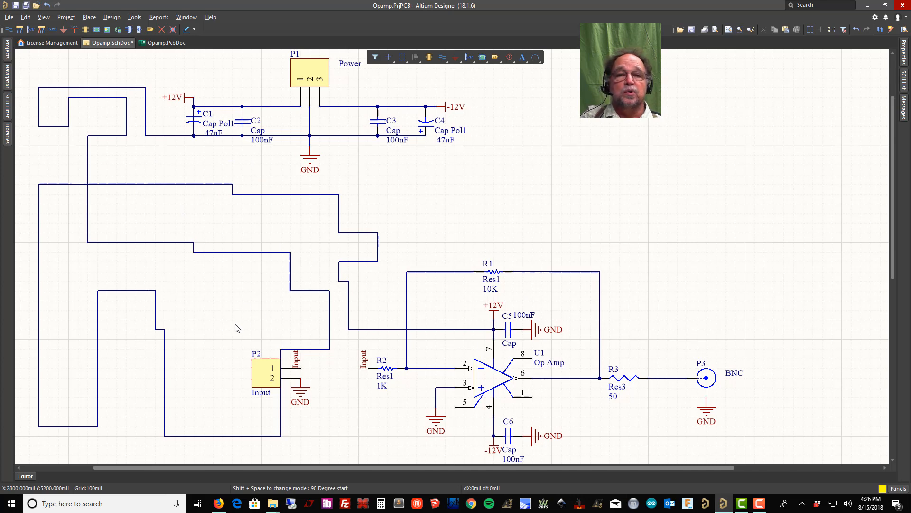
pyautogui.moveTo(399, 205)
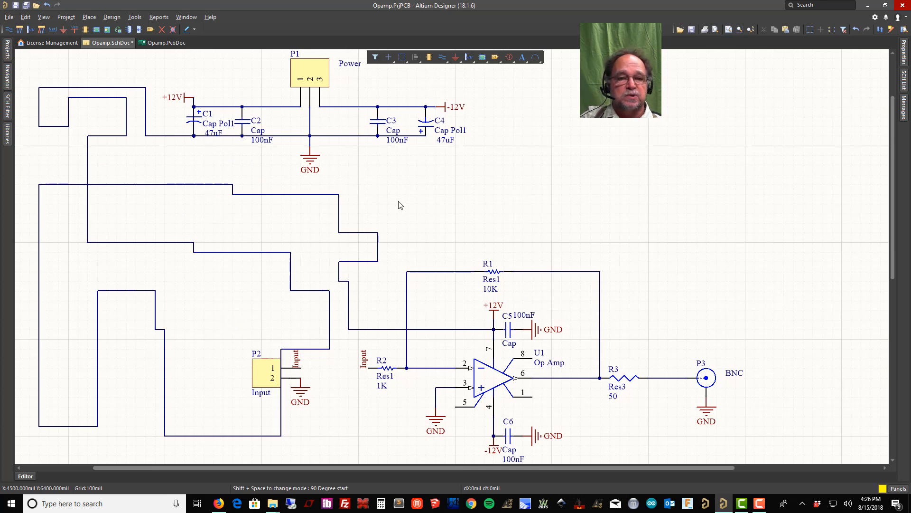
pyautogui.moveTo(530, 313)
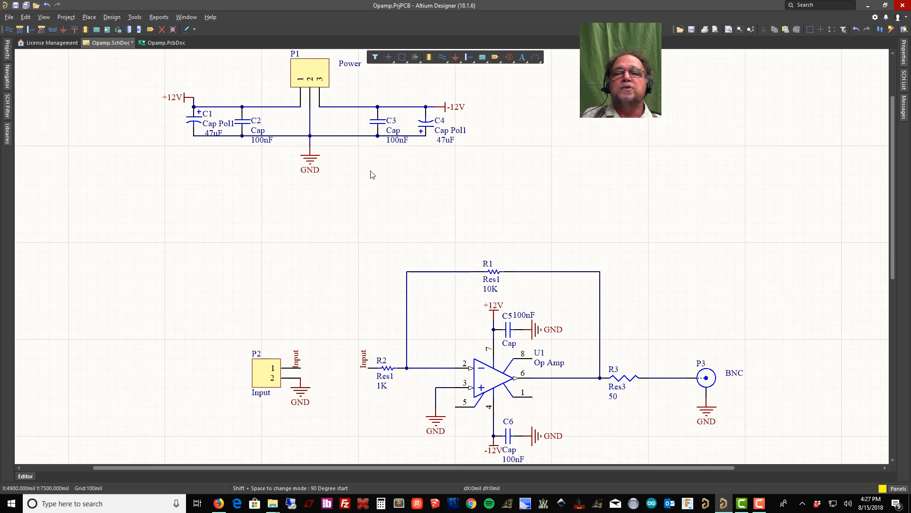
pyautogui.moveTo(227, 111)
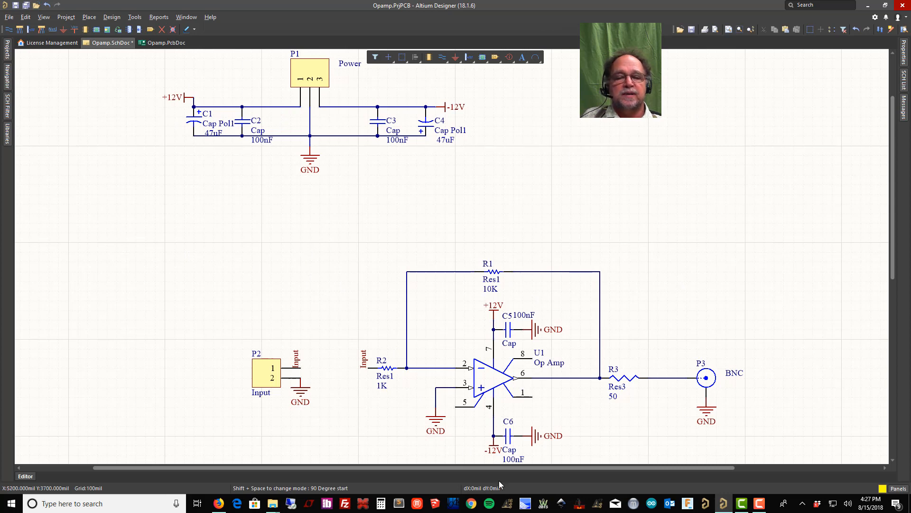
pyautogui.moveTo(485, 223)
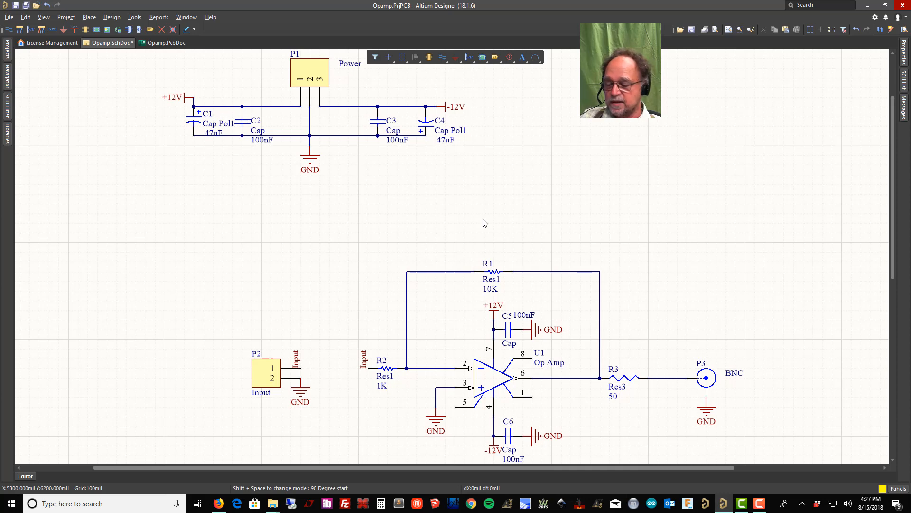
pyautogui.moveTo(535, 173)
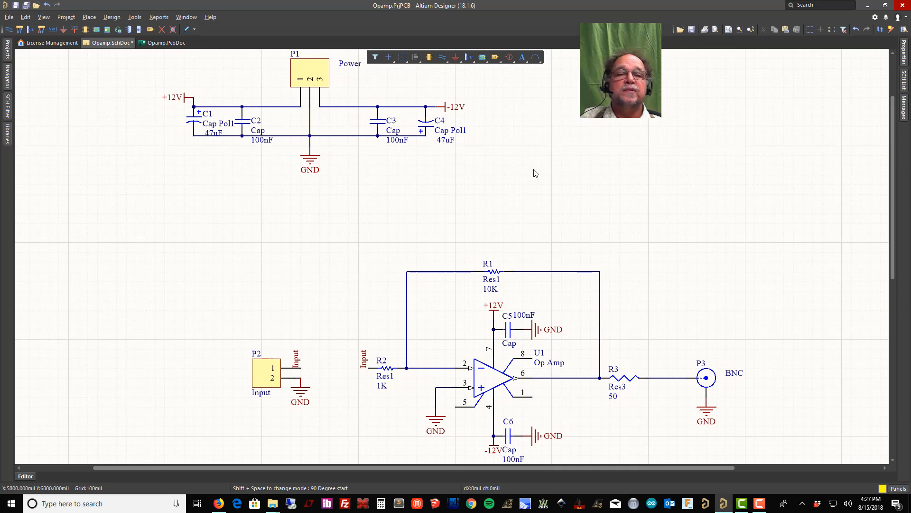